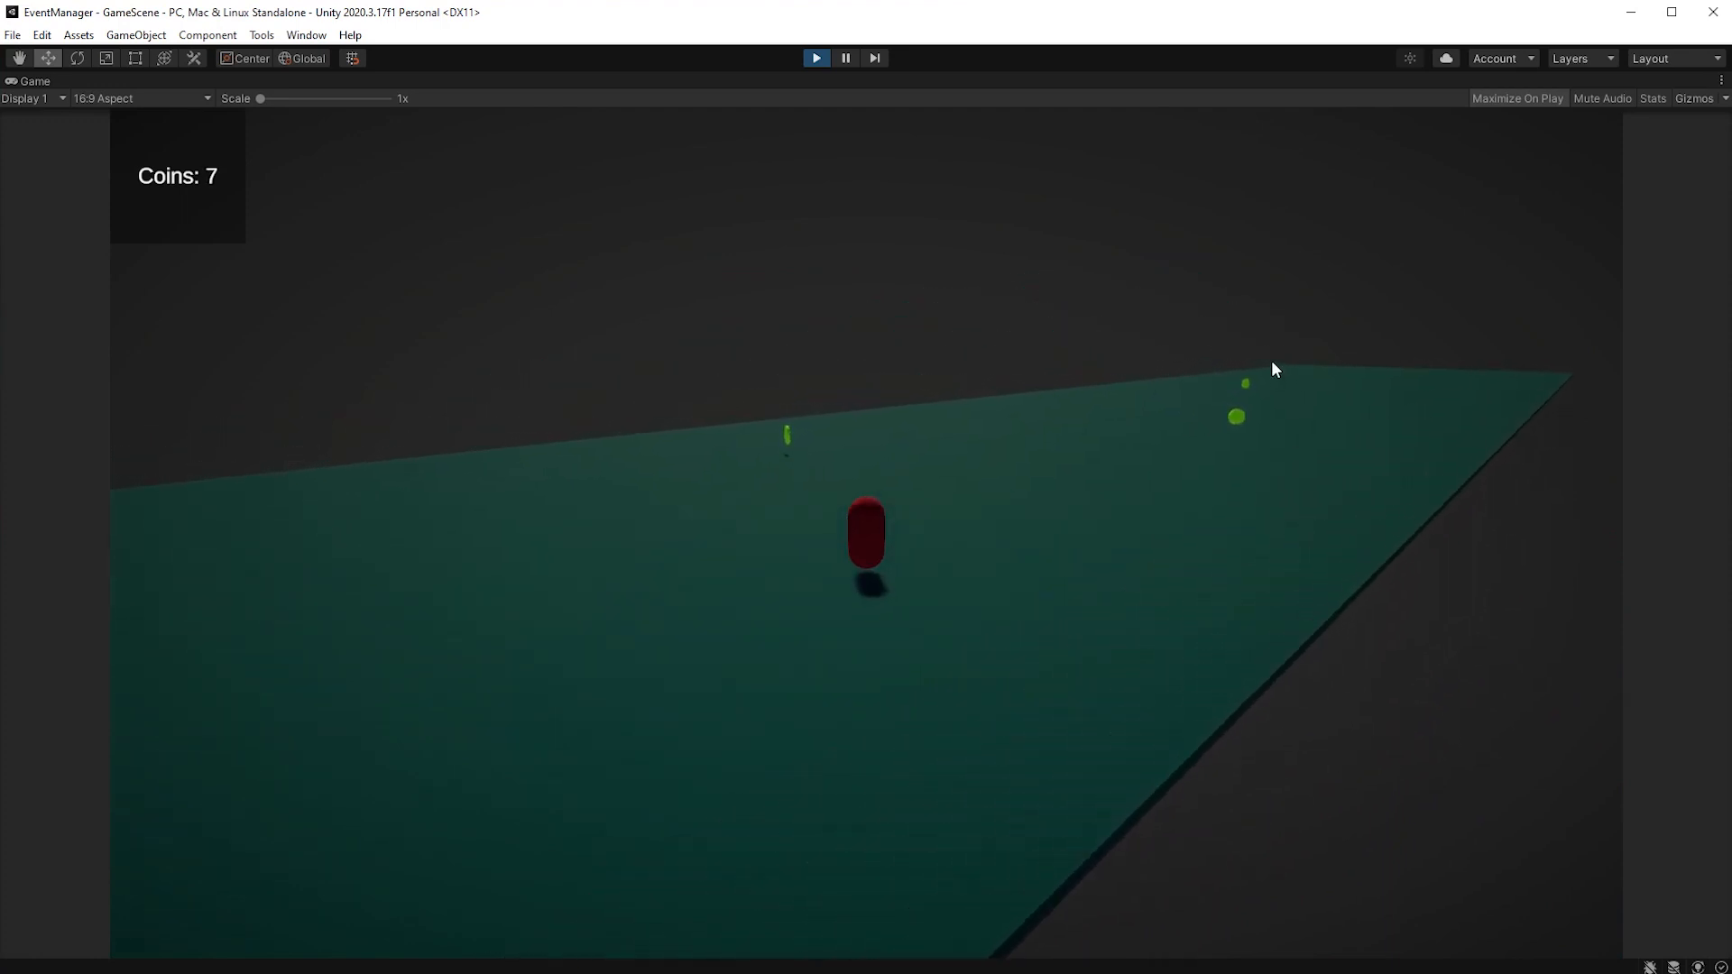
mouse_move(1132, 388)
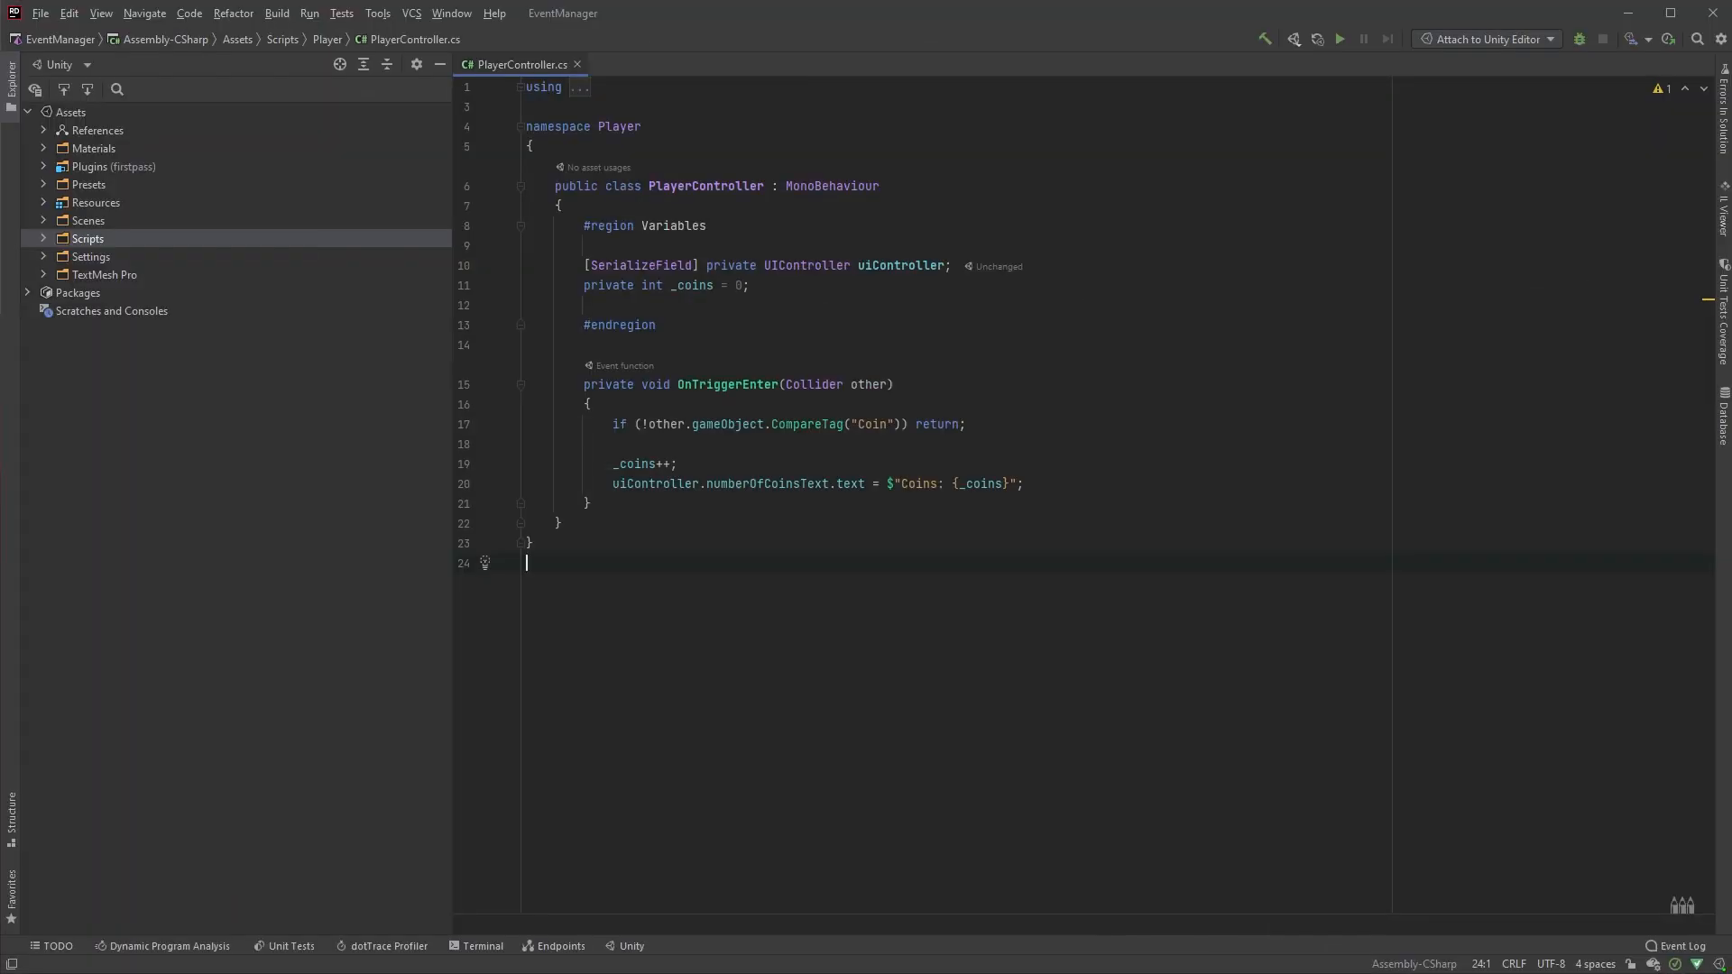
Step: Walk through PlayerController's uiController field, coin counter increment and coin text update lines
click(820, 266)
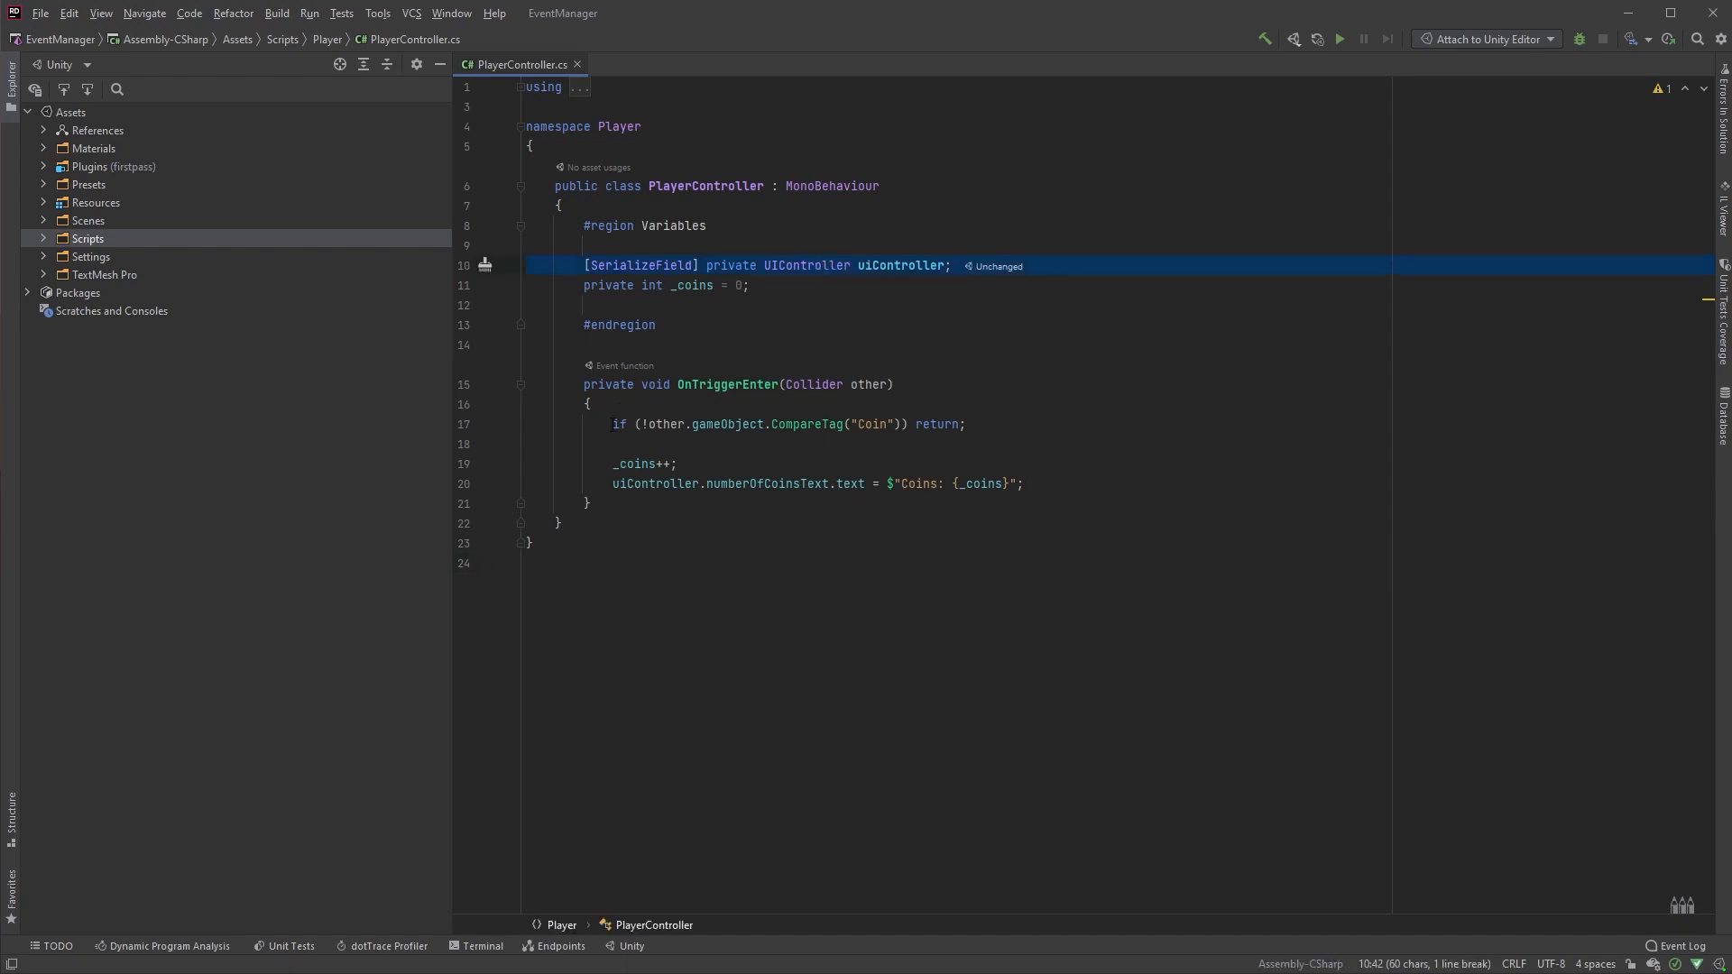
click(652, 463)
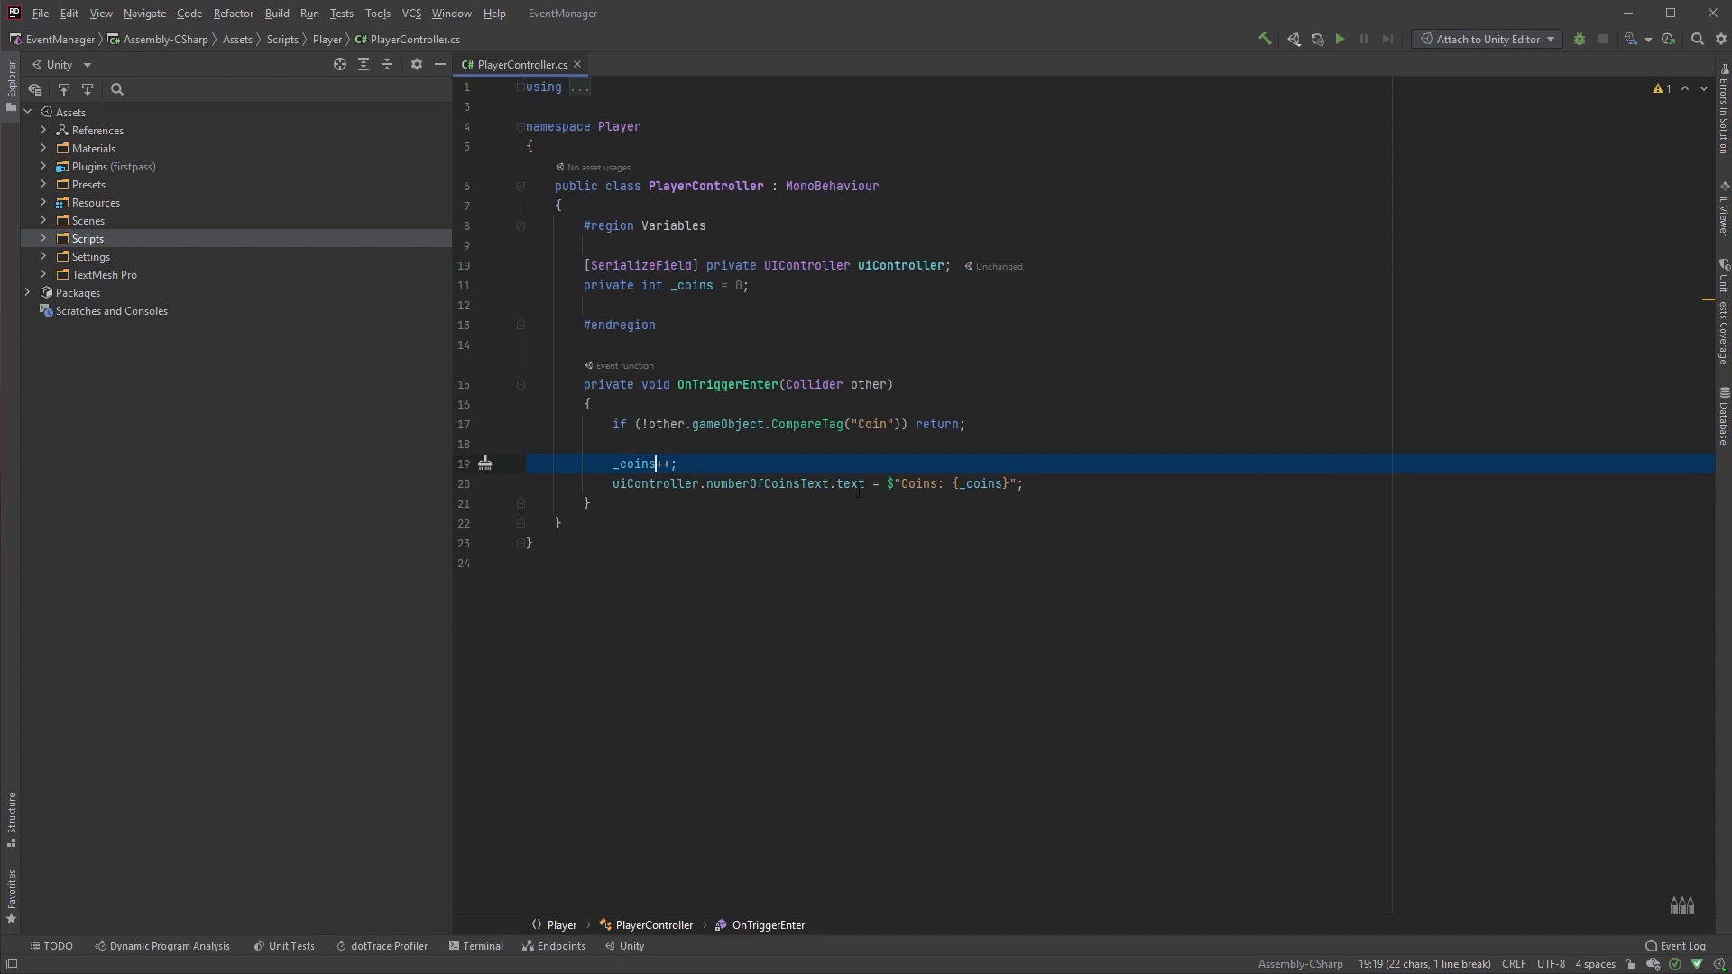
click(852, 482)
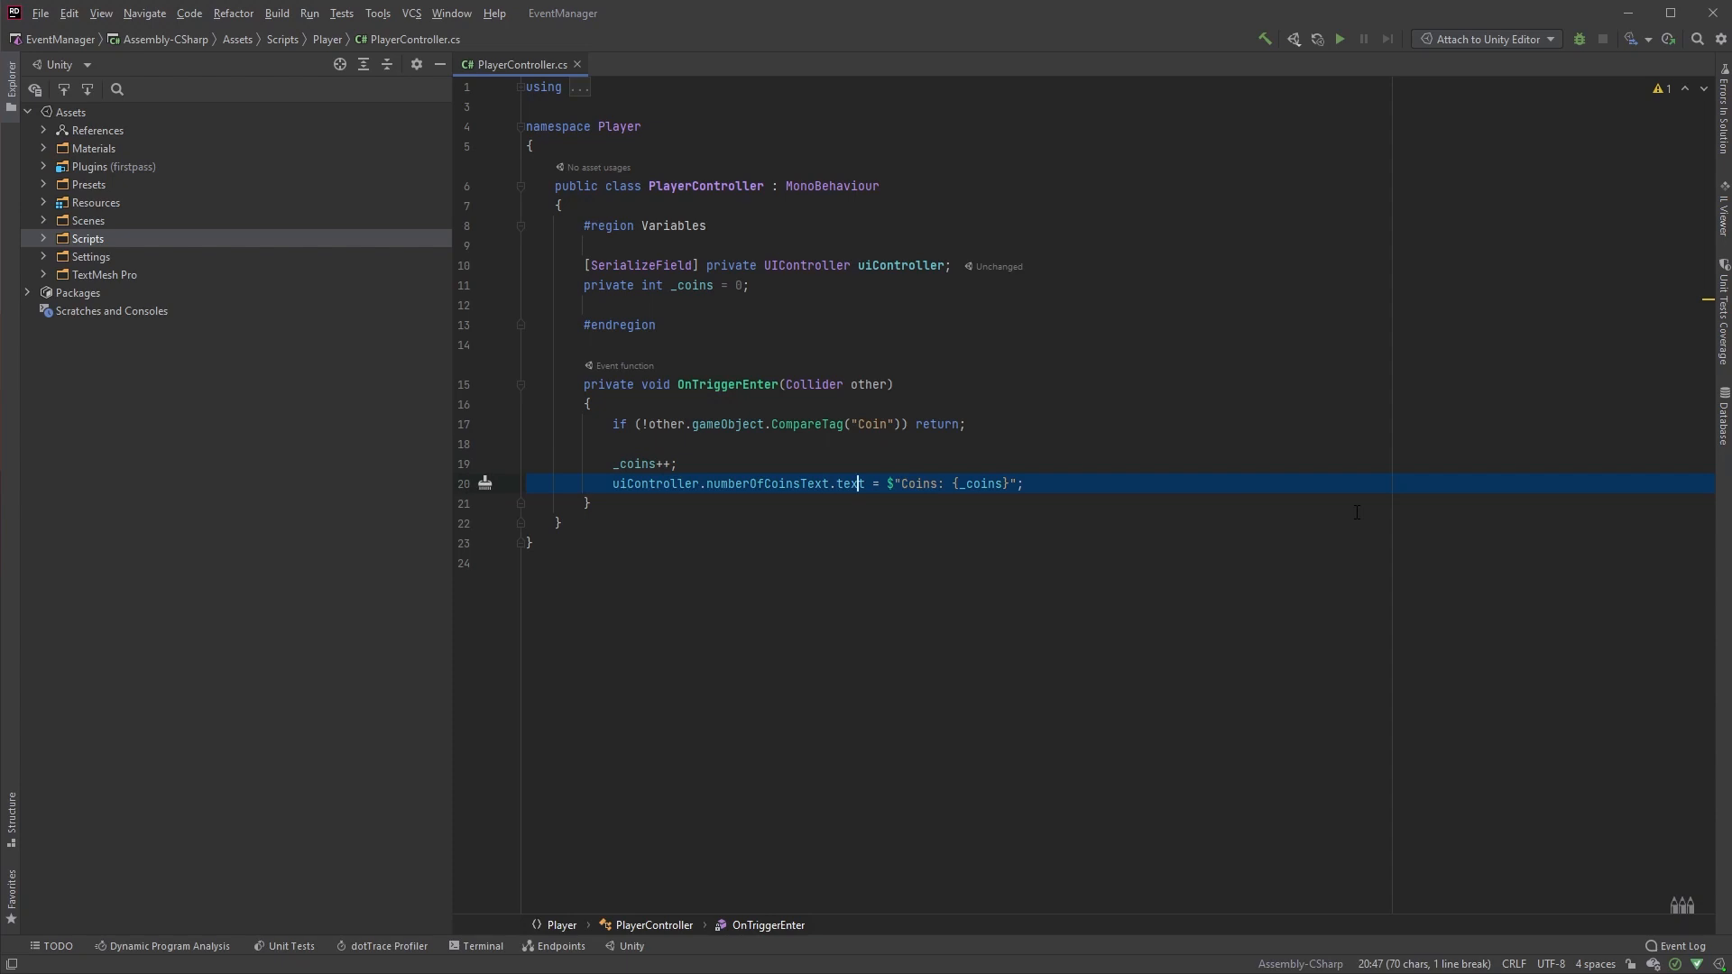
click(1022, 484)
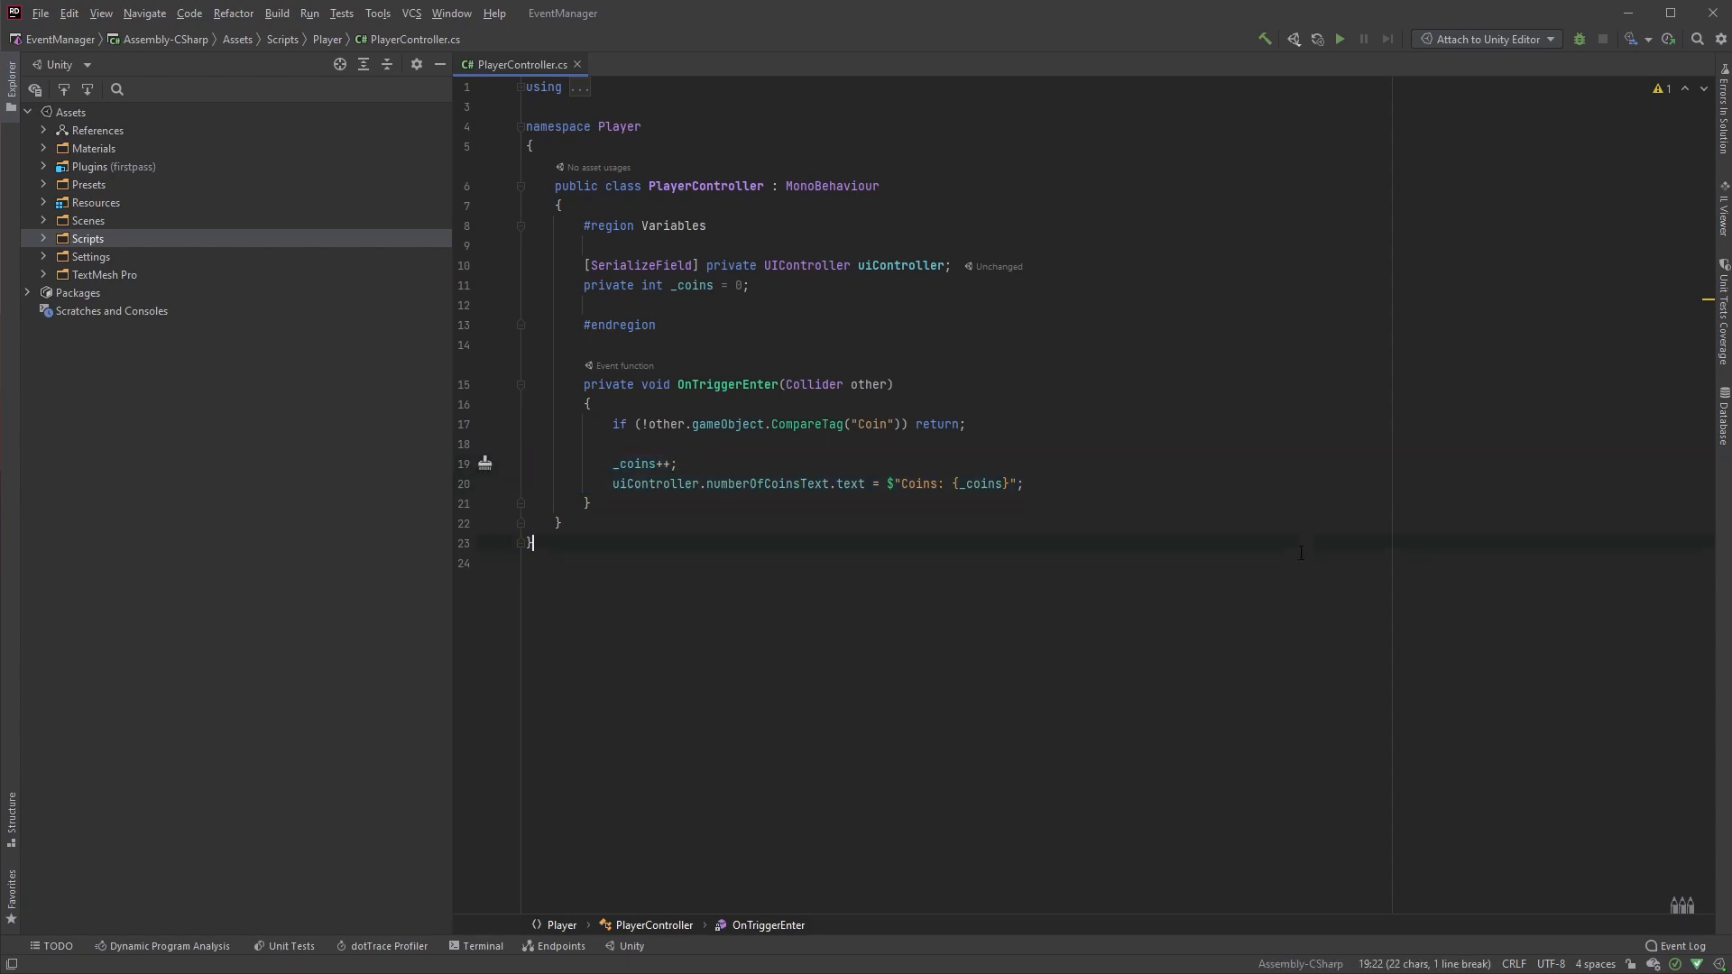
click(536, 563)
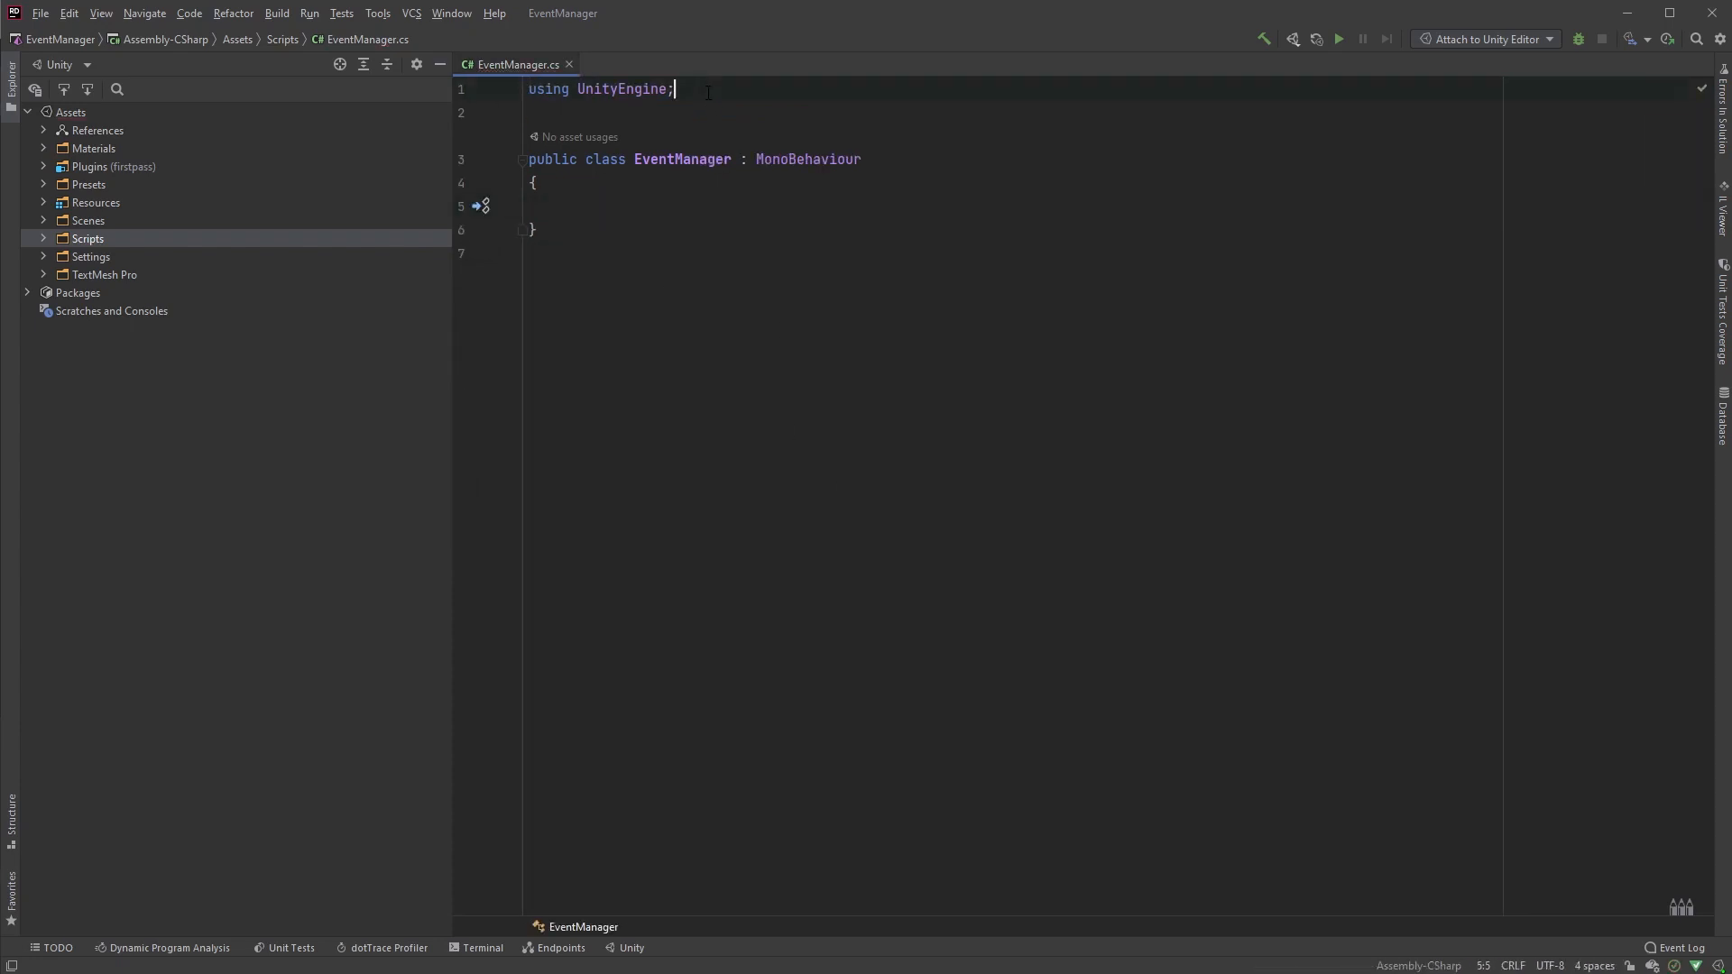
Step: Add 'using UnityEngine.Events;', make EventManager static and drop its MonoBehaviour base
text(using)
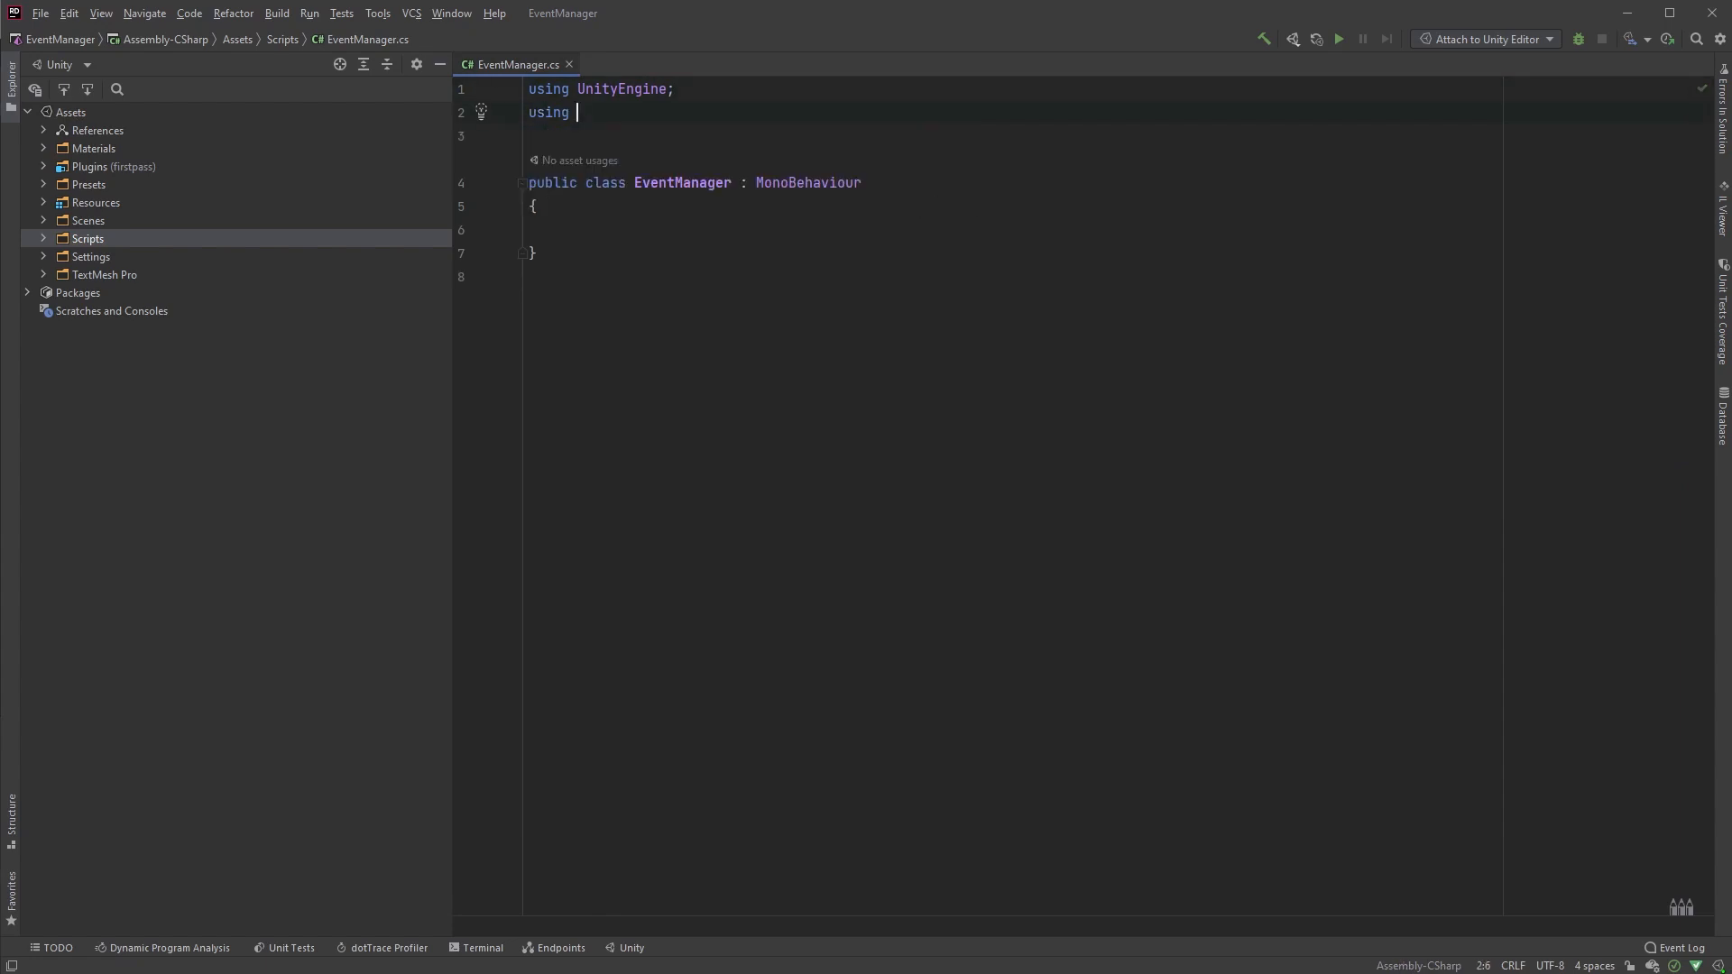
text(UnityEngine.Events;)
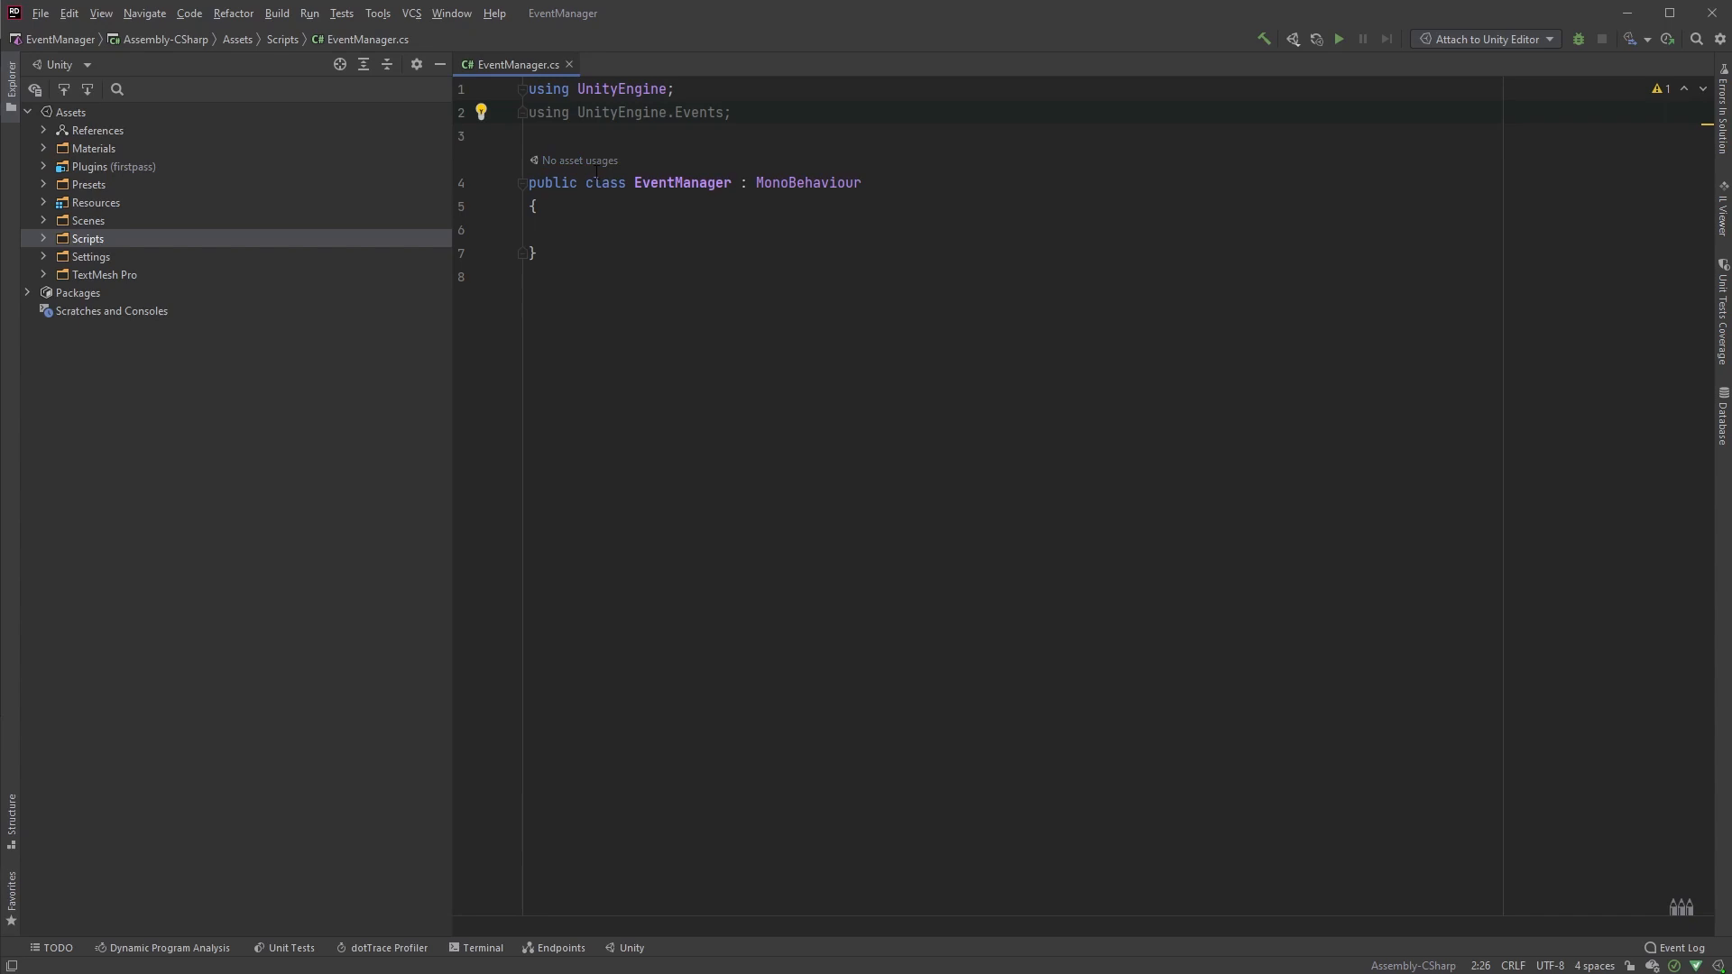
text(static)
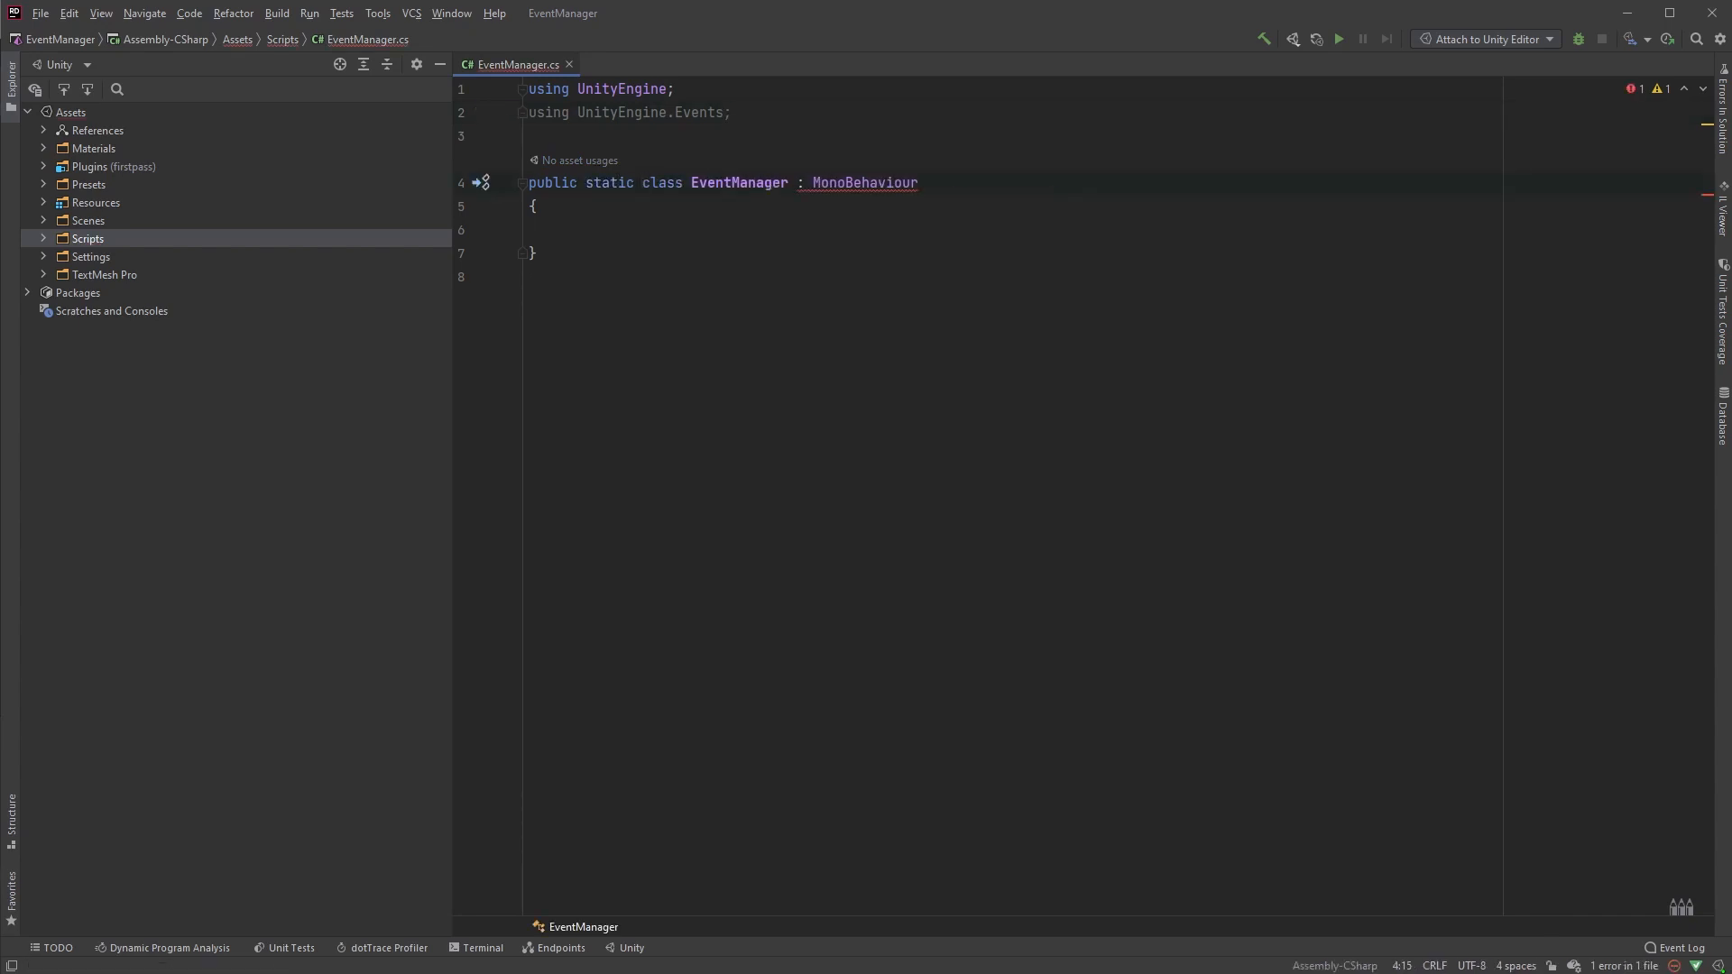
click(789, 183)
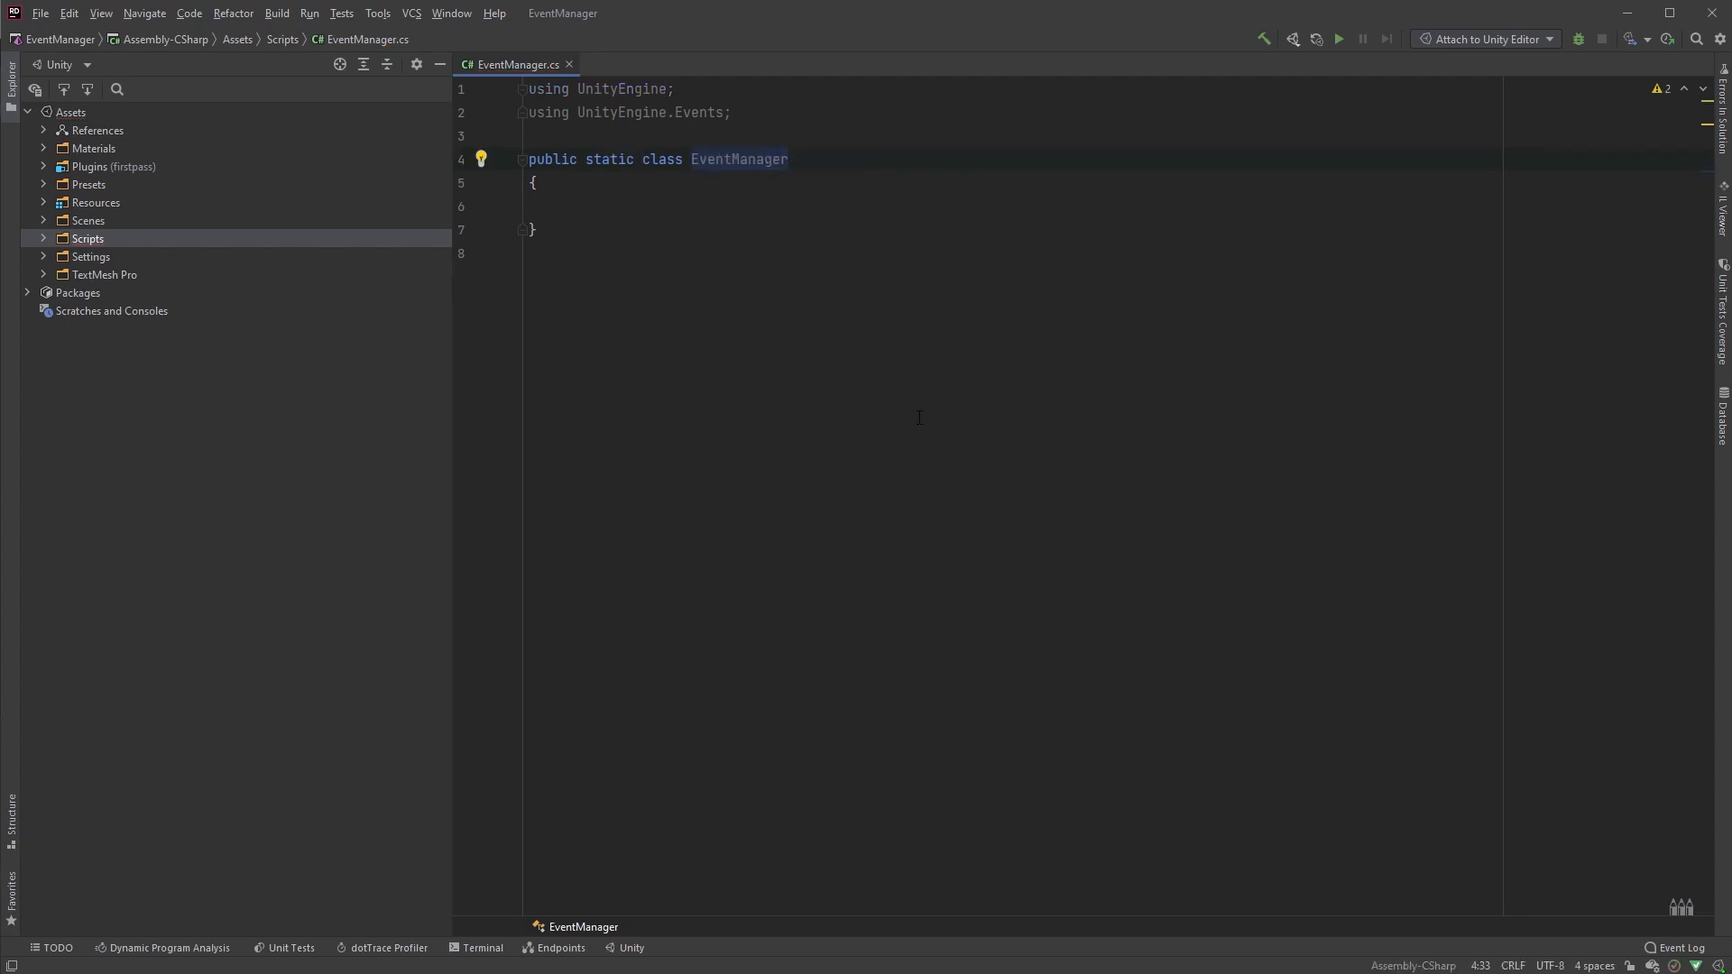
Step: Declare 'public static event UnityAction CoinCollected' and an OnCoinCollected method calling CoinCollected?.Invoke()
text(p)
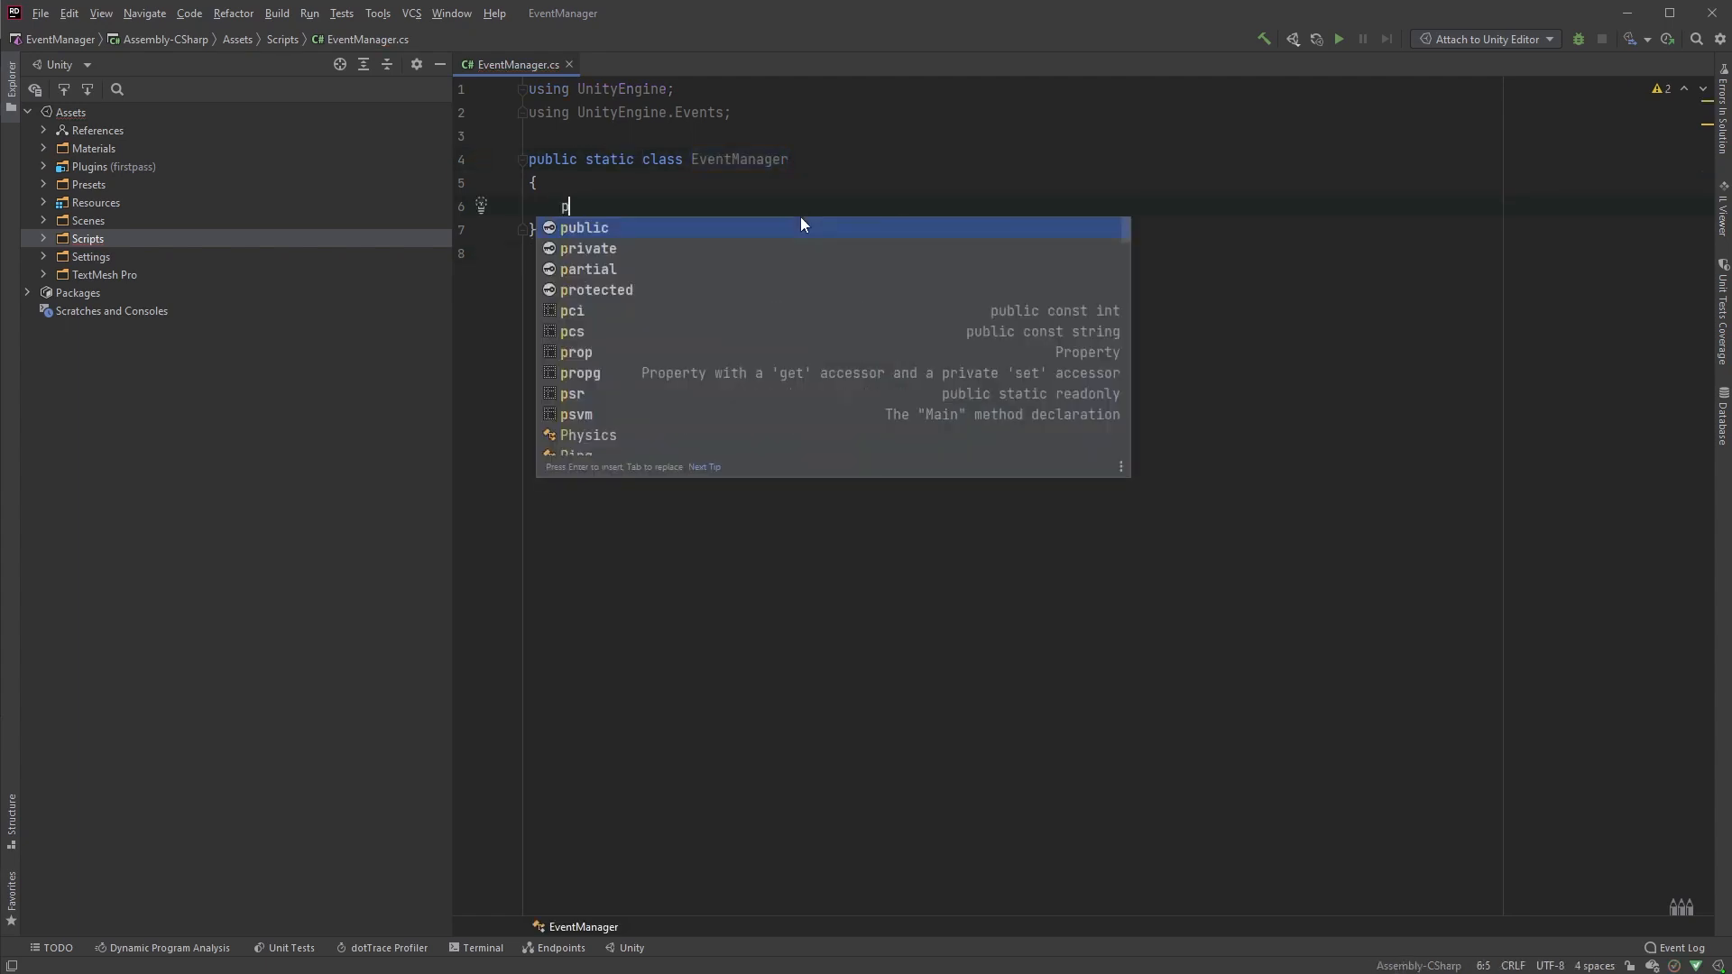
text(ublic static event UnityAction CoinCollected;)
text(public static void OnCoinCollected)
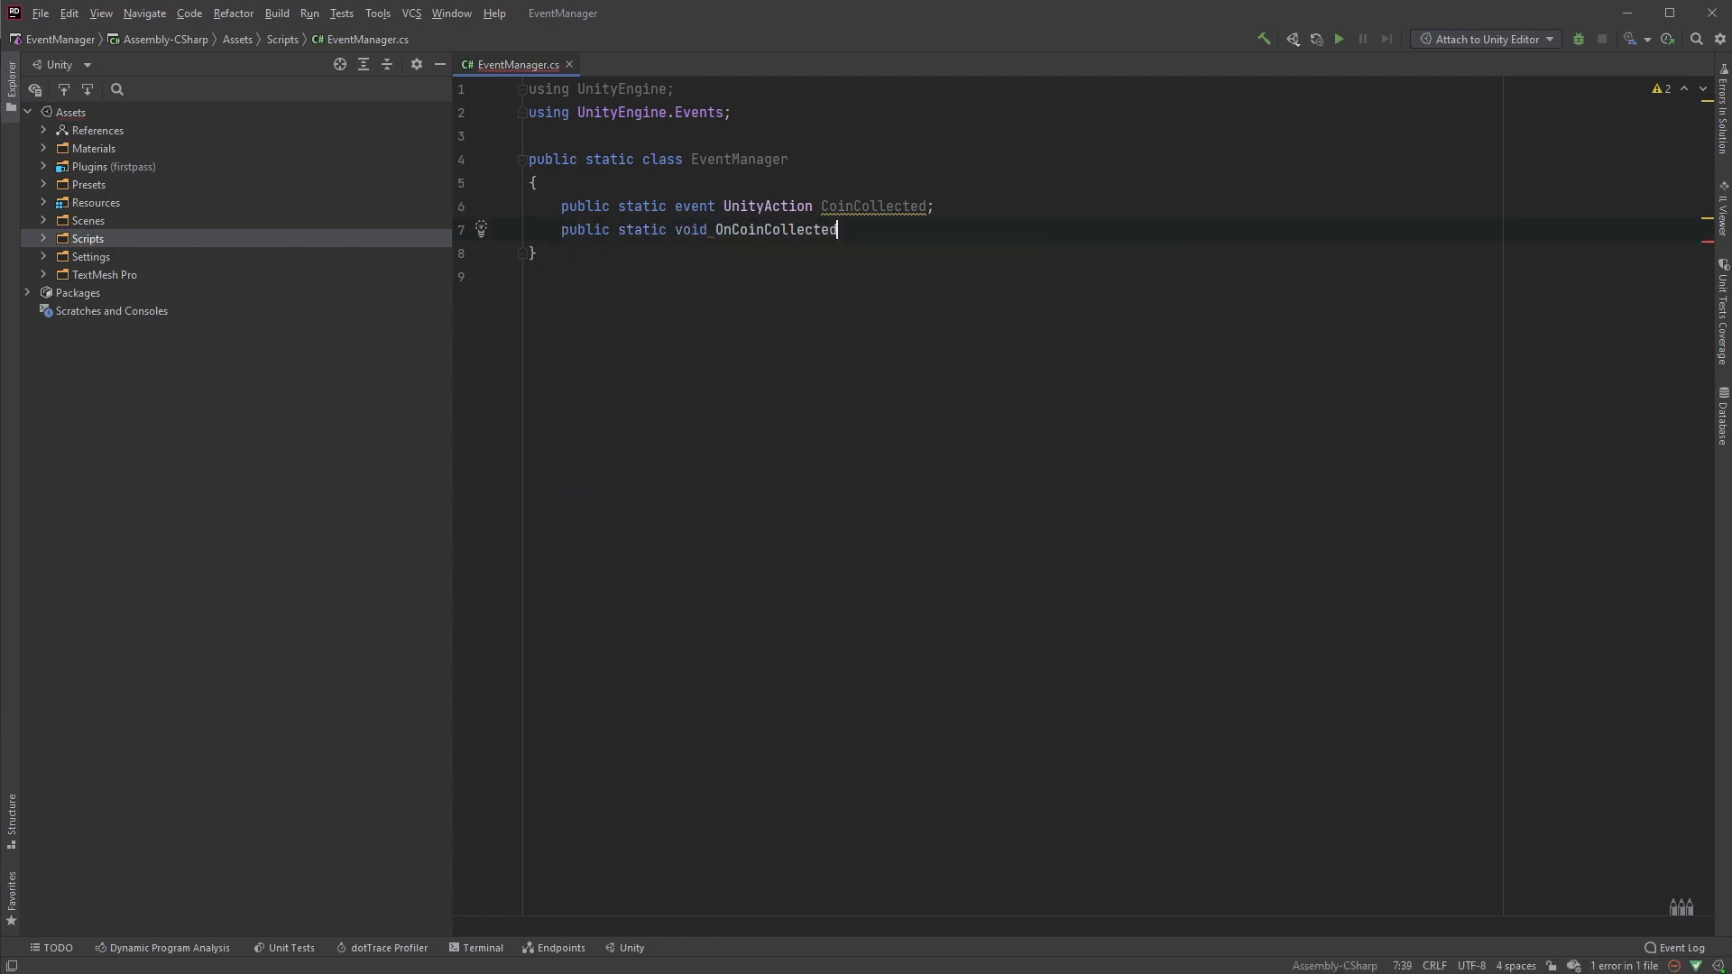
text(() => CoinCollected?.Invoke();)
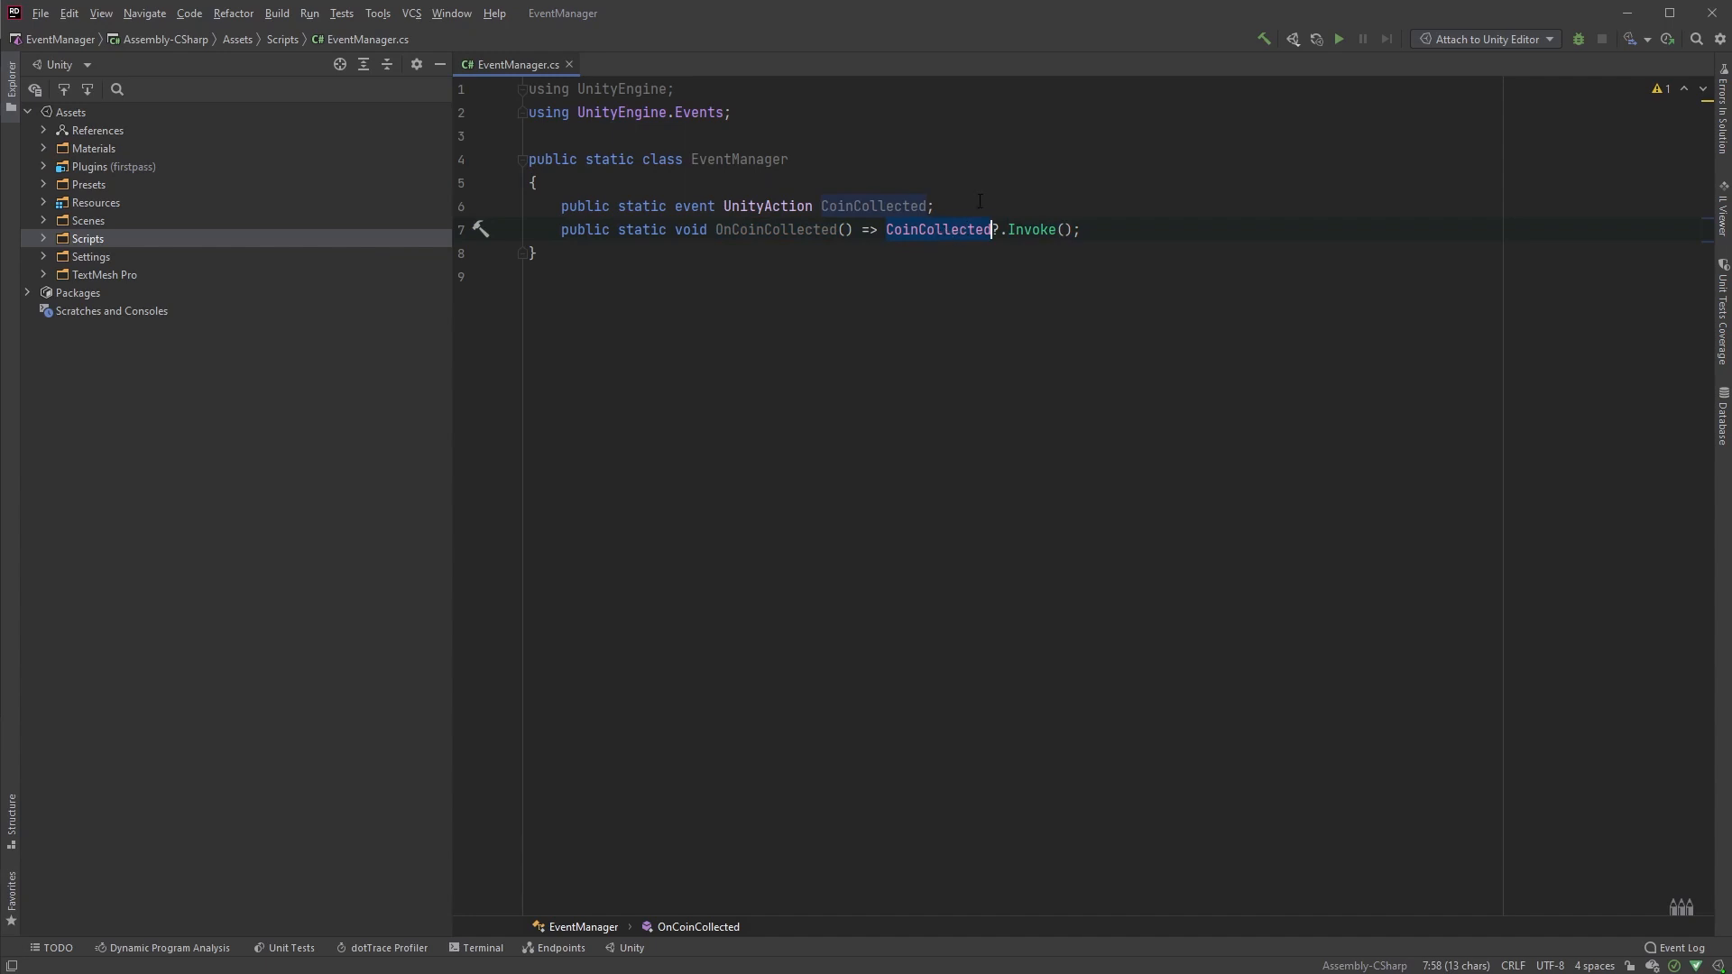
click(561, 206)
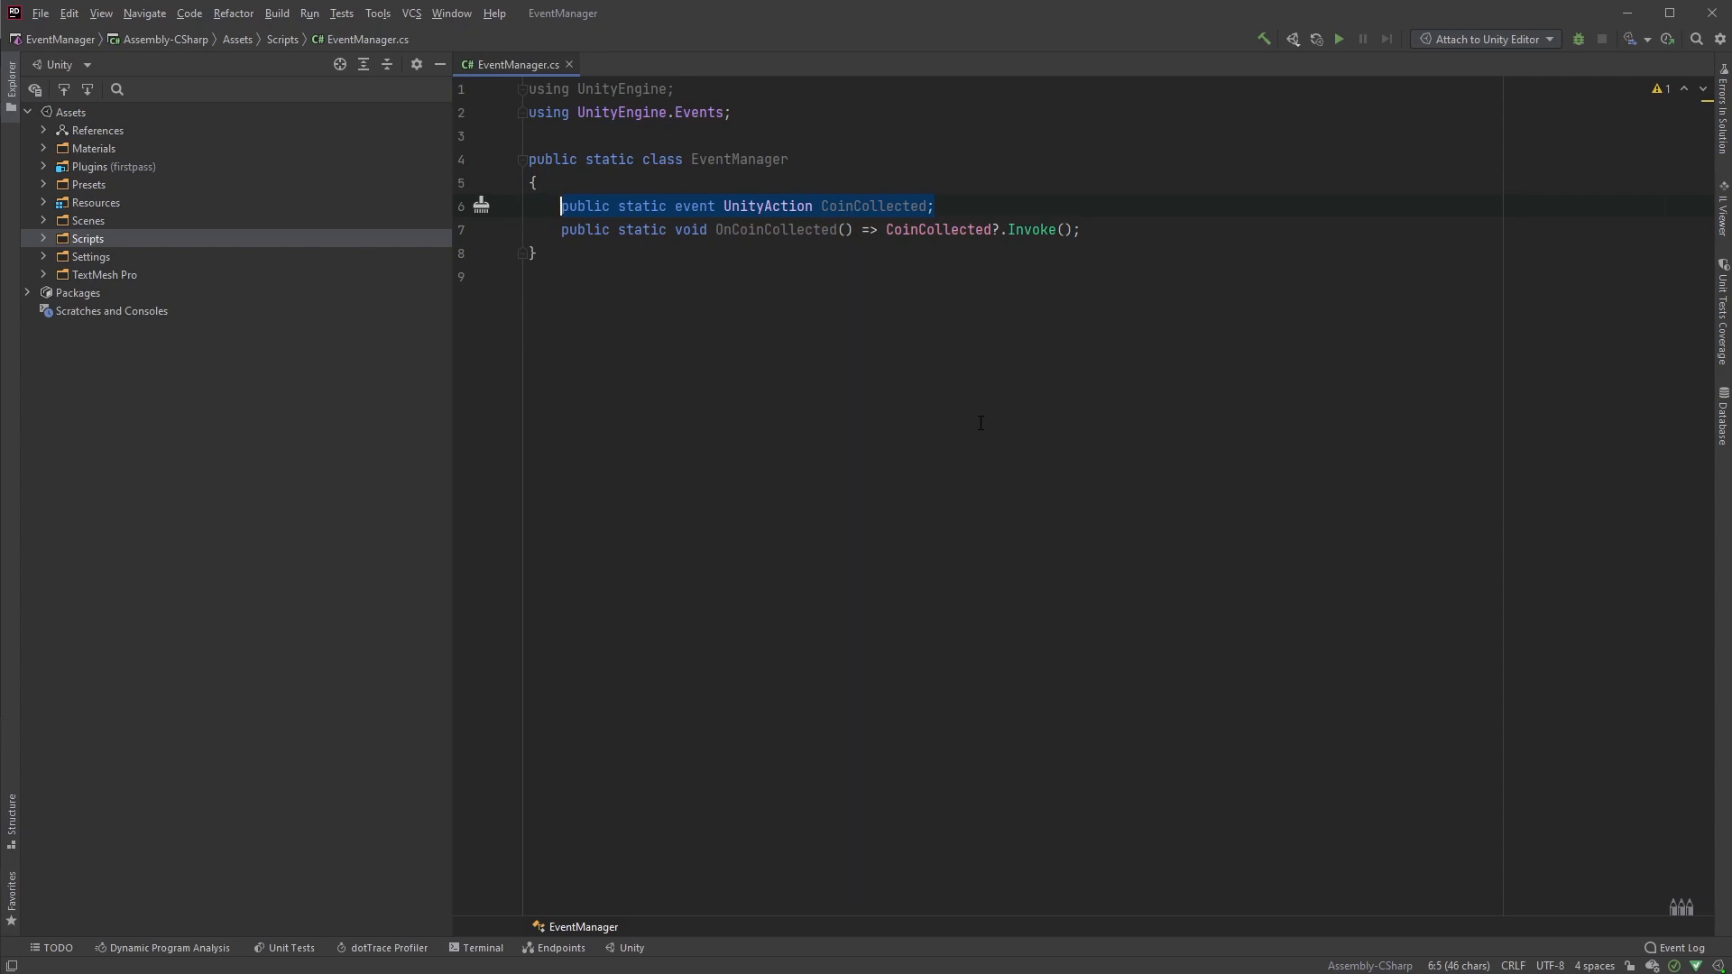
click(634, 64)
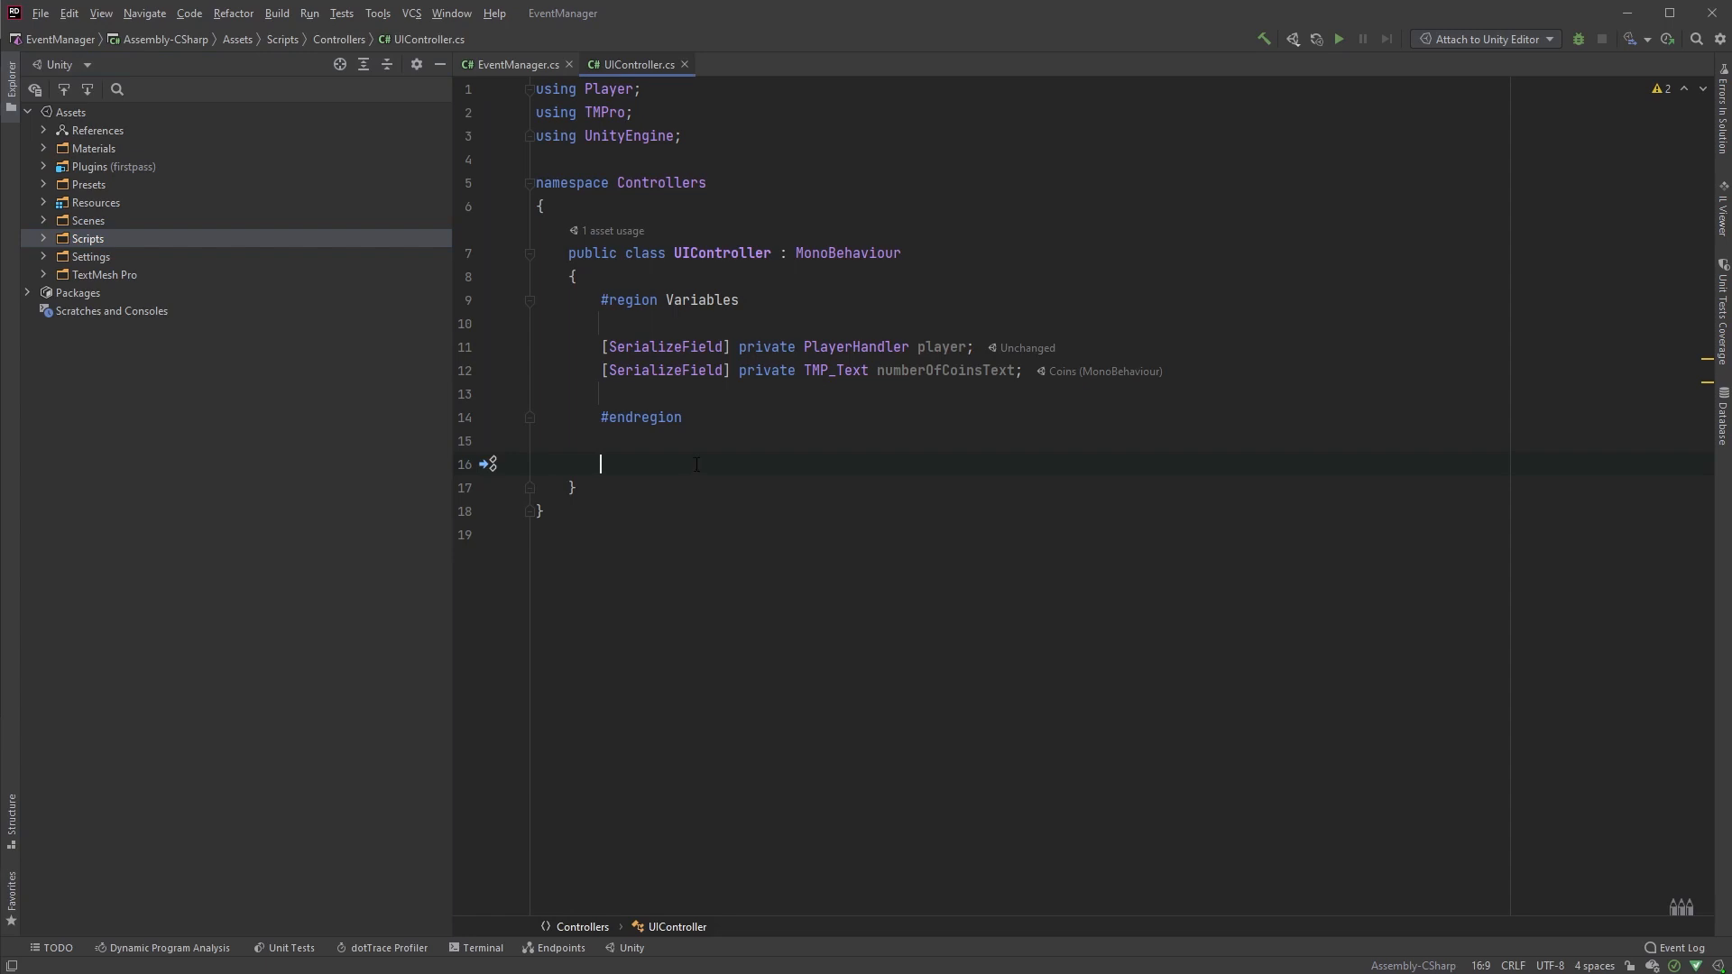
Step: In OnEnable, subscribe EventManager.CoinCollected += EventManagerOnCoinCollected and generate that handler
text(OnEnable()
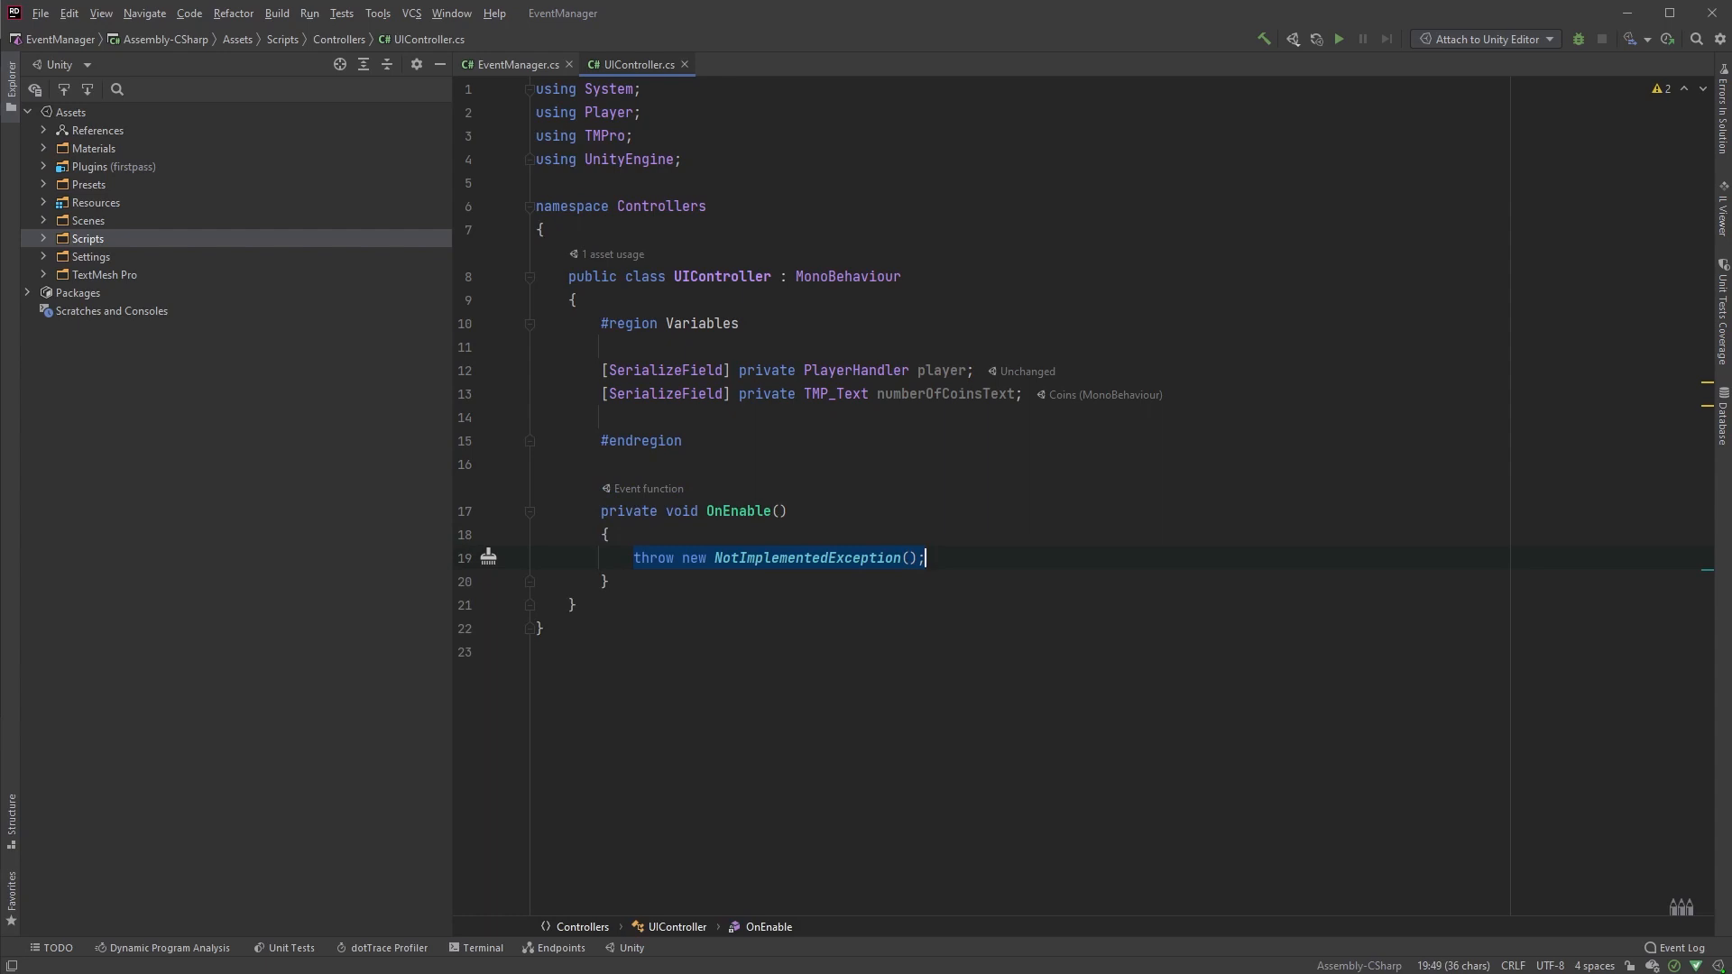
text(EventManager.CoinCollected +=)
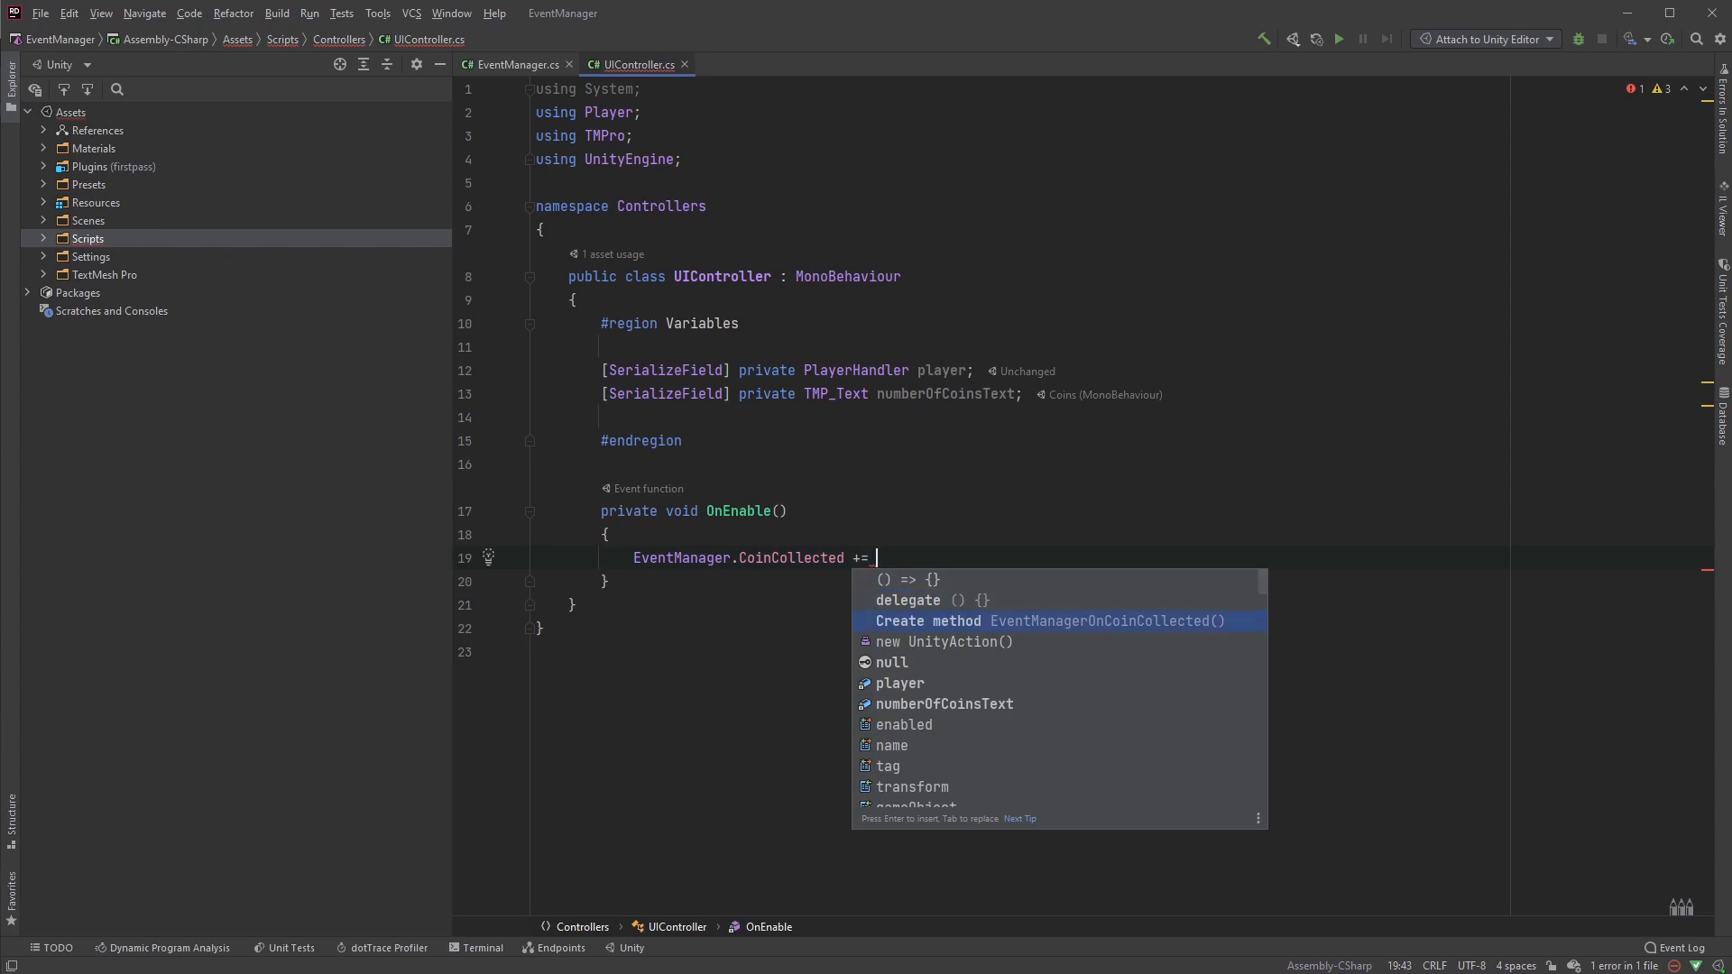
mouse_move(1054, 630)
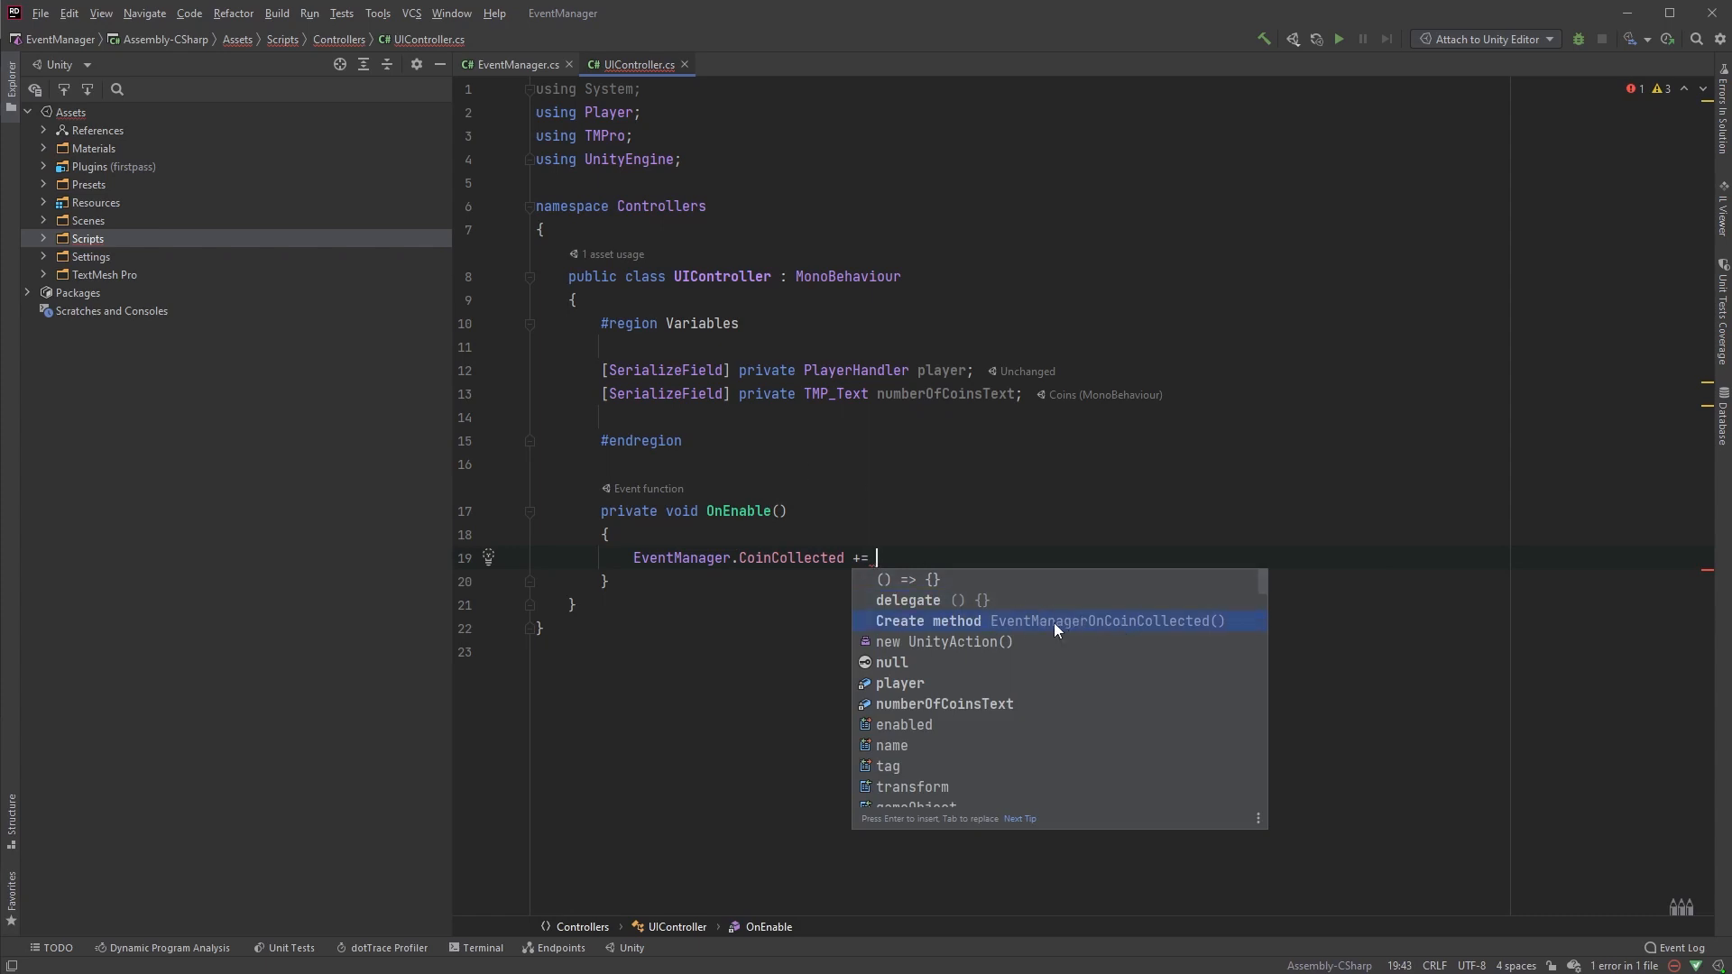
mouse_move(1146, 630)
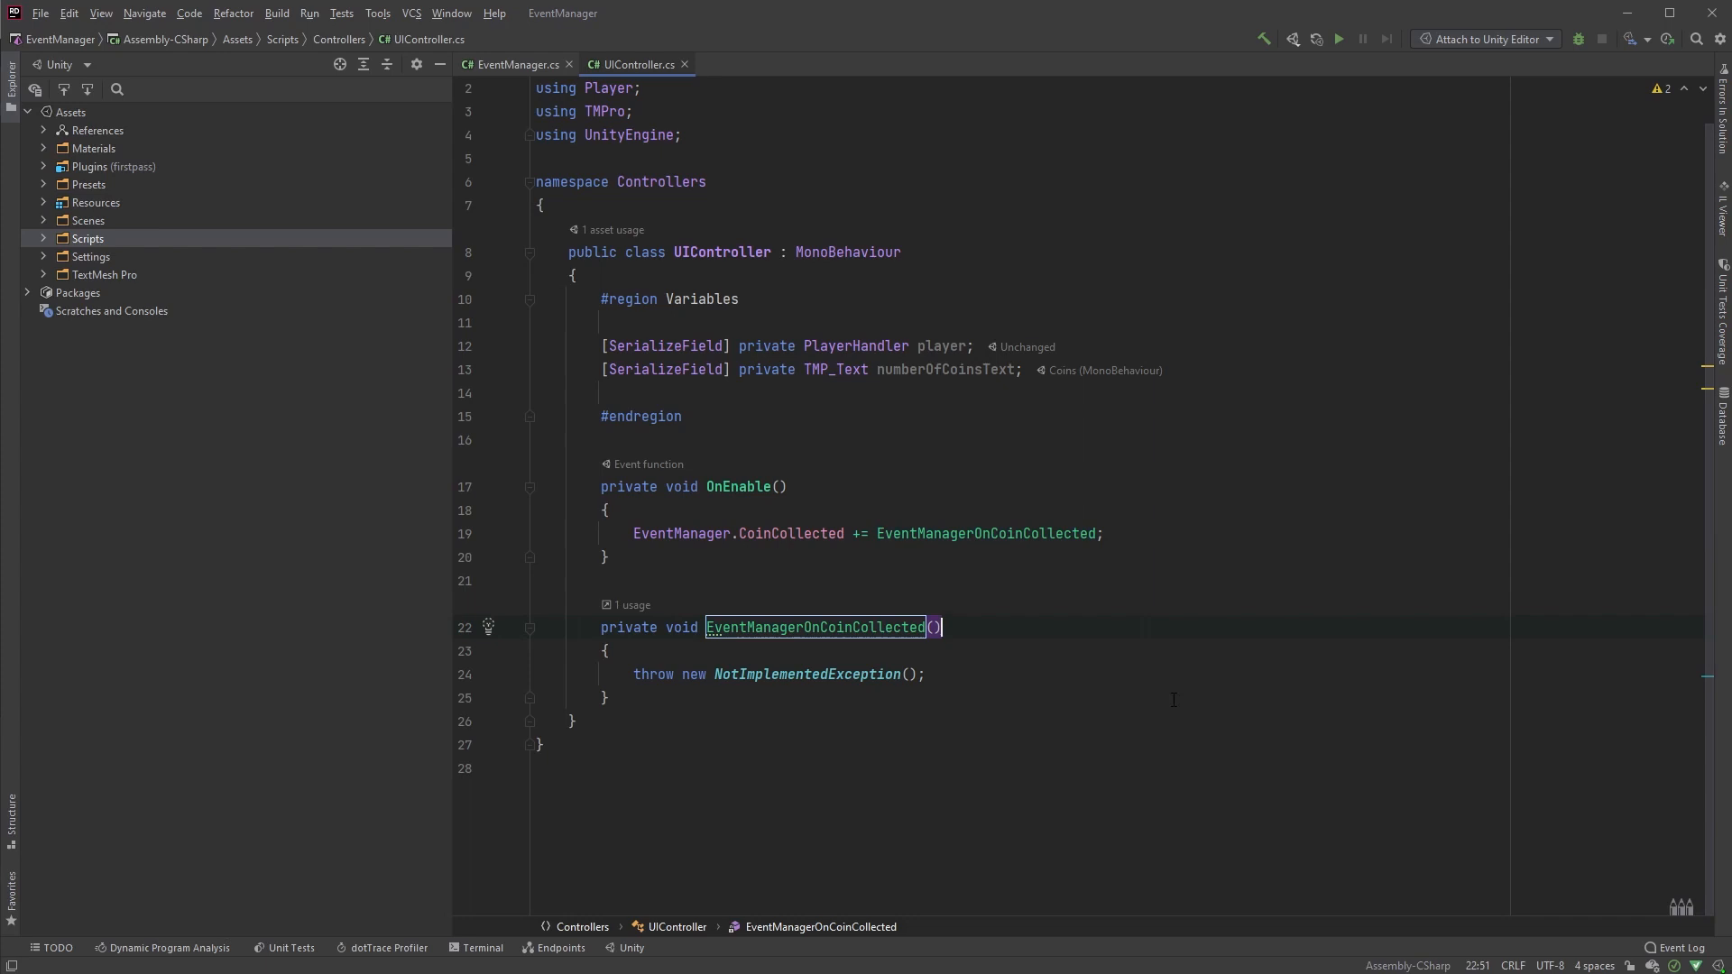
click(719, 674)
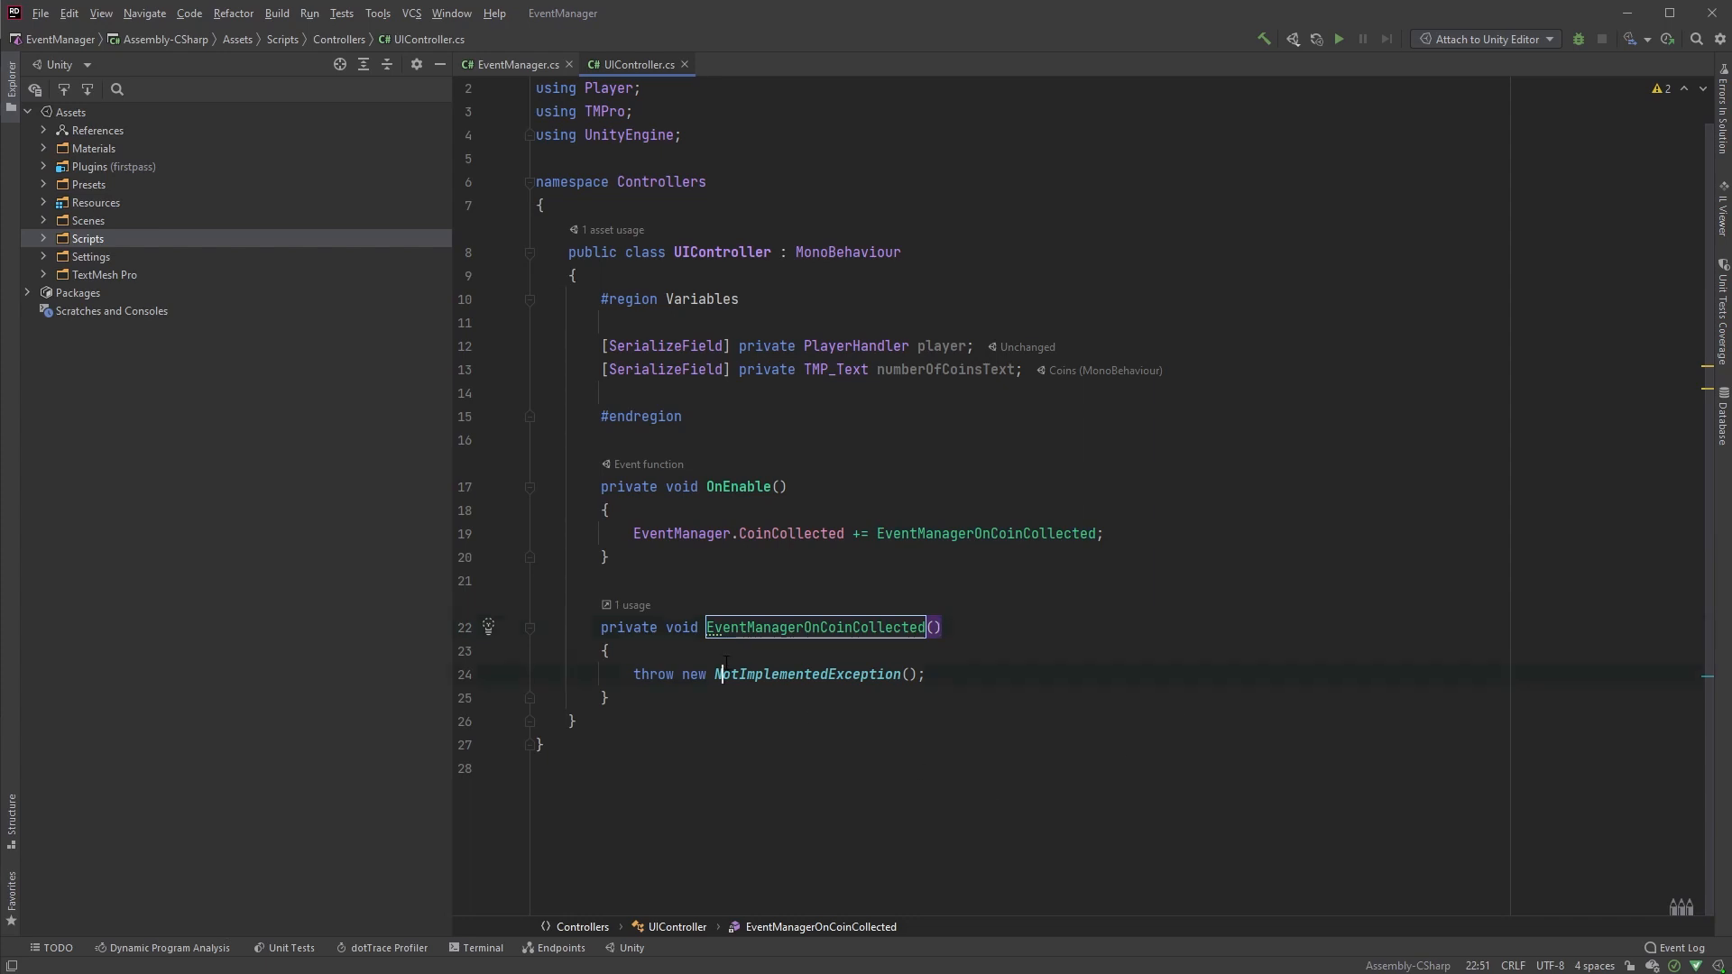
click(778, 628)
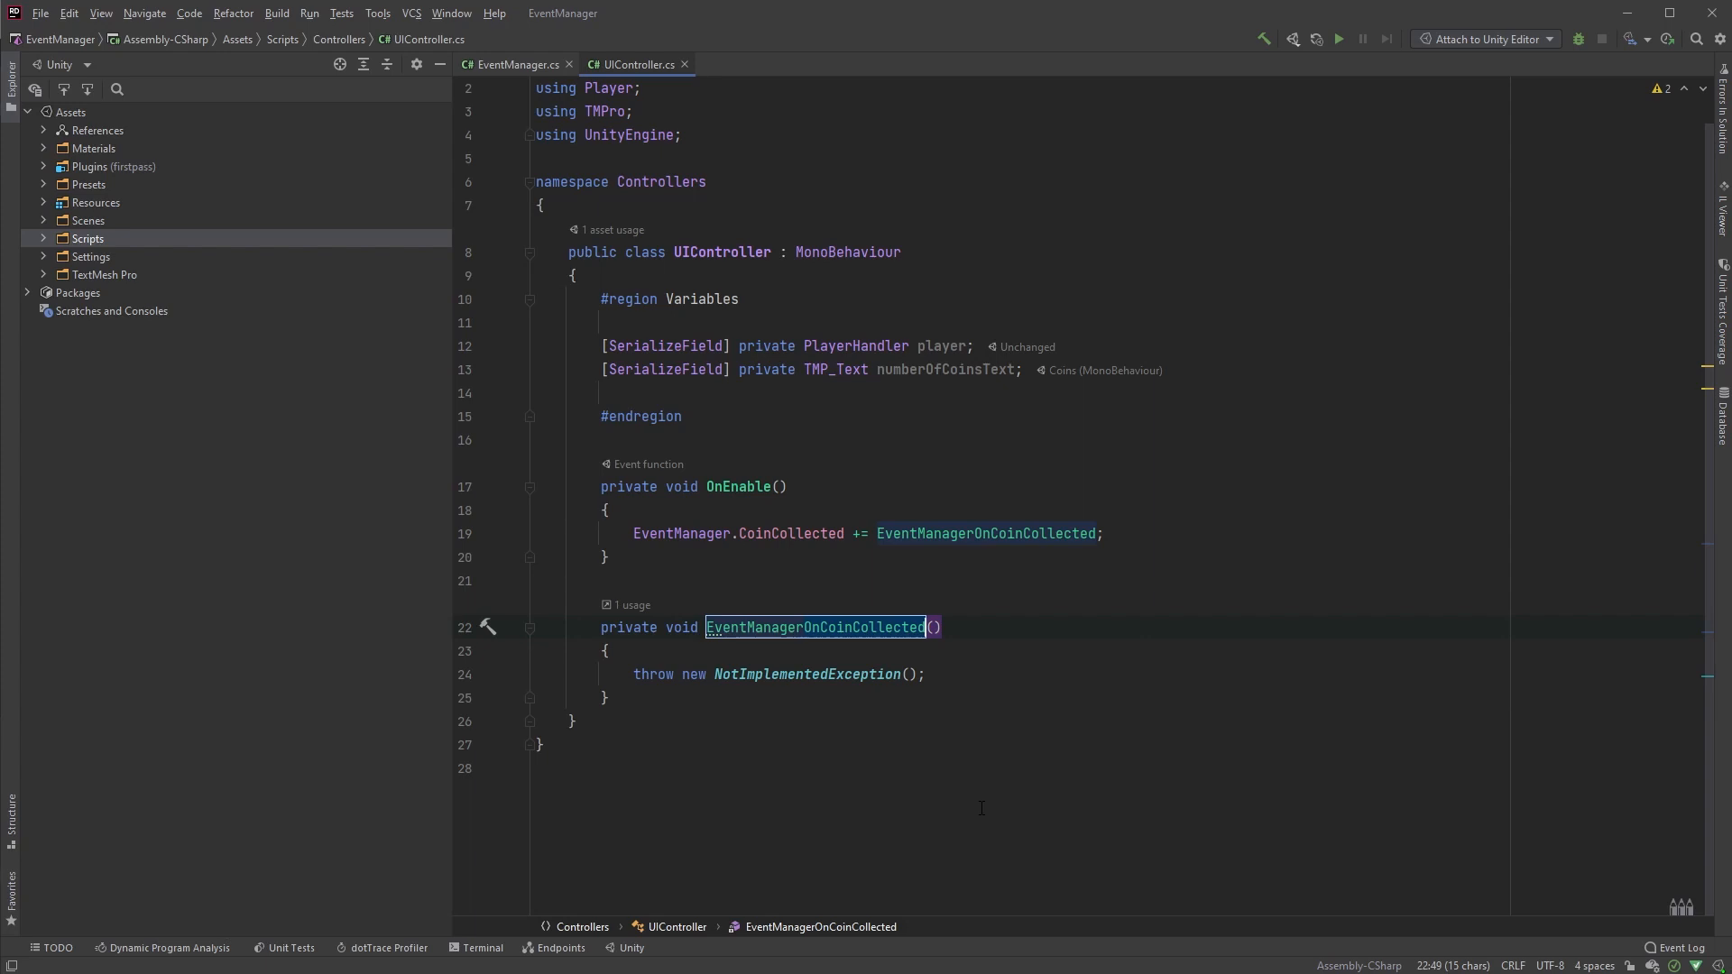
click(537, 767)
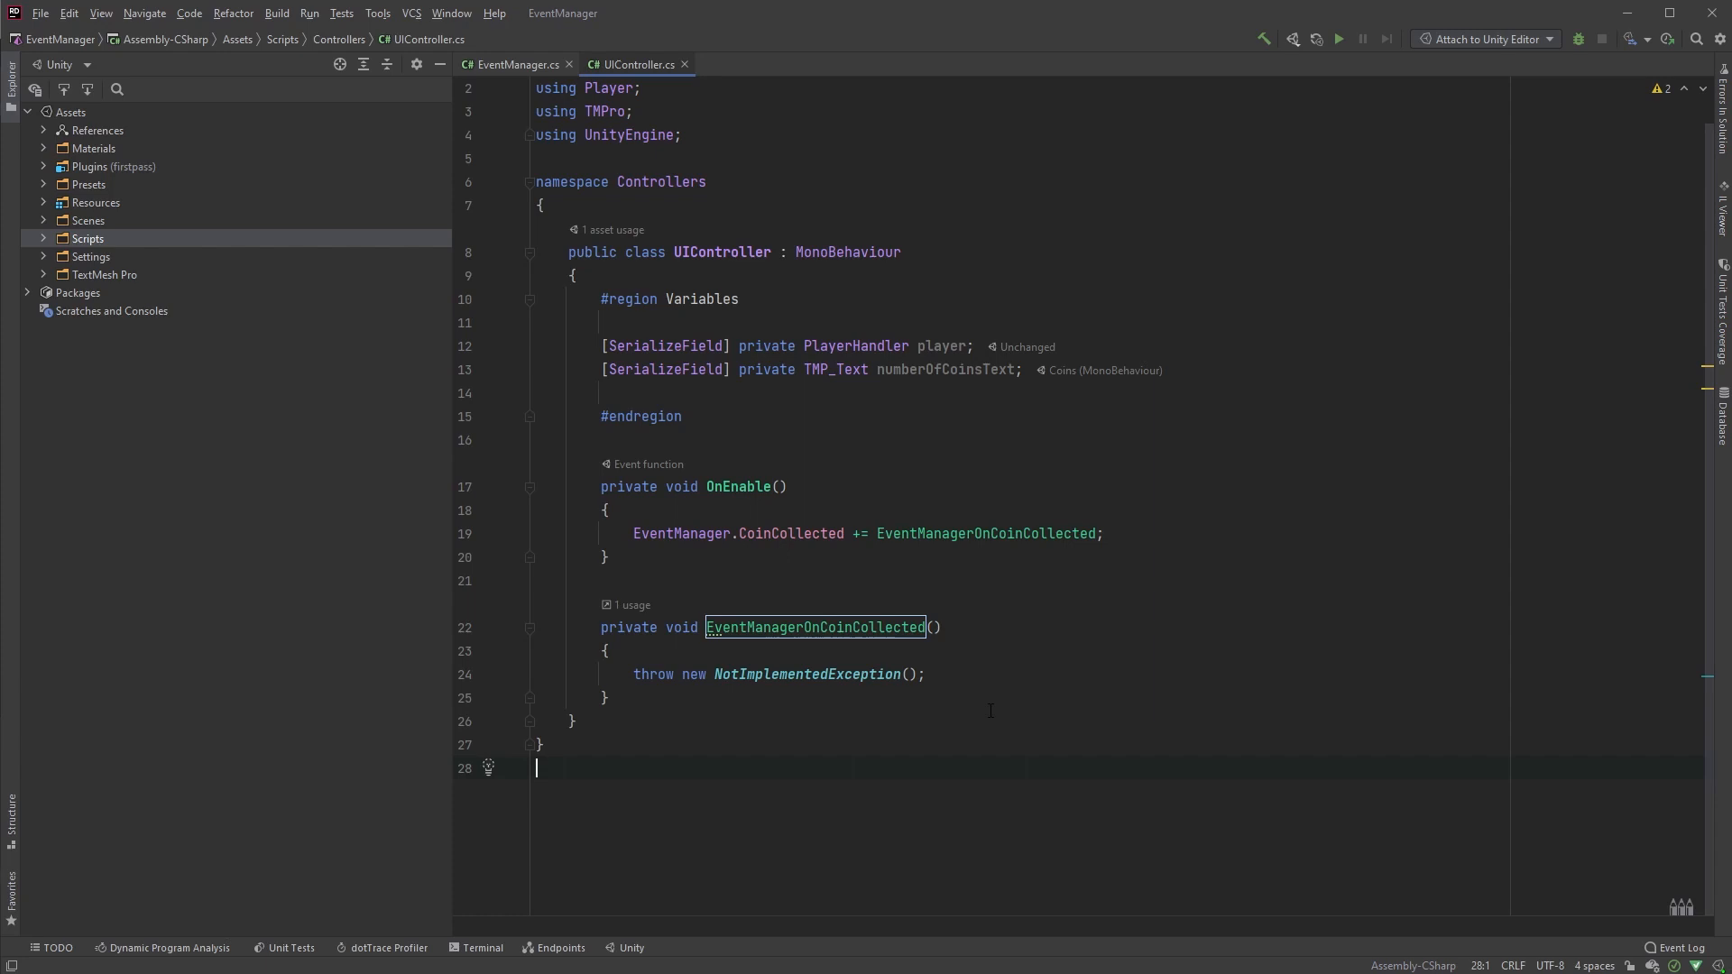
Step: Replace the handler's throw with numberOfCoinsText.text = $"Coins: {player.GetNumberOfCoins()}";
key(Delete)
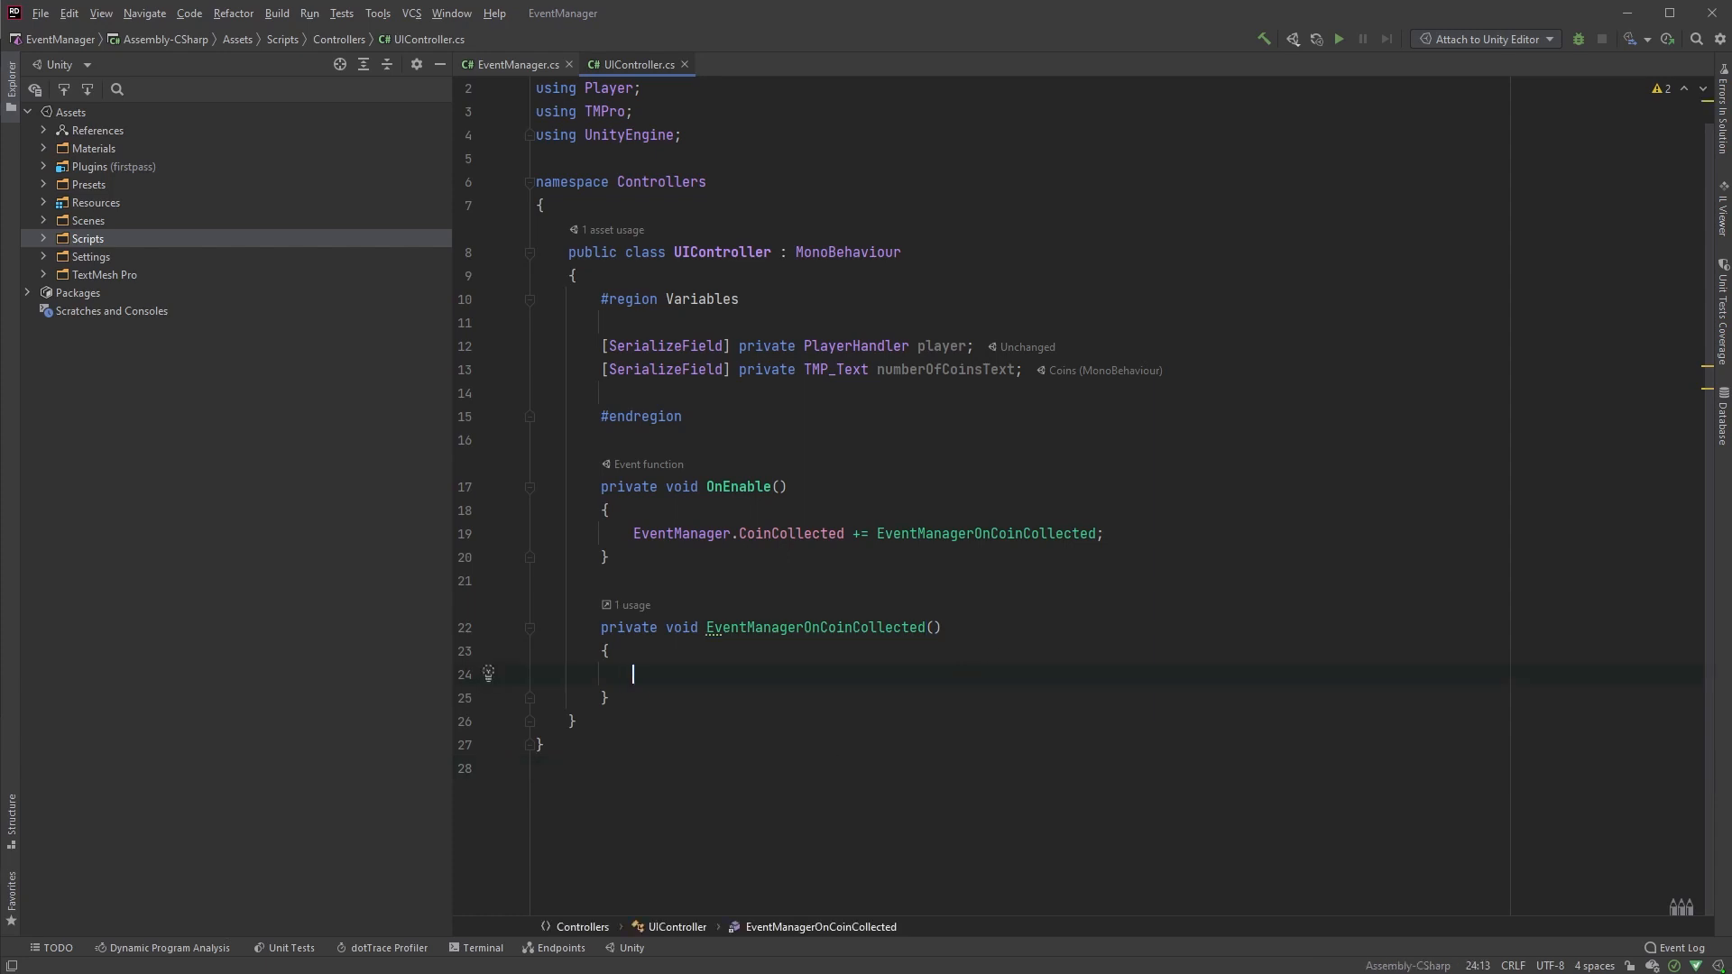
text(numberOfCoinsText.text)
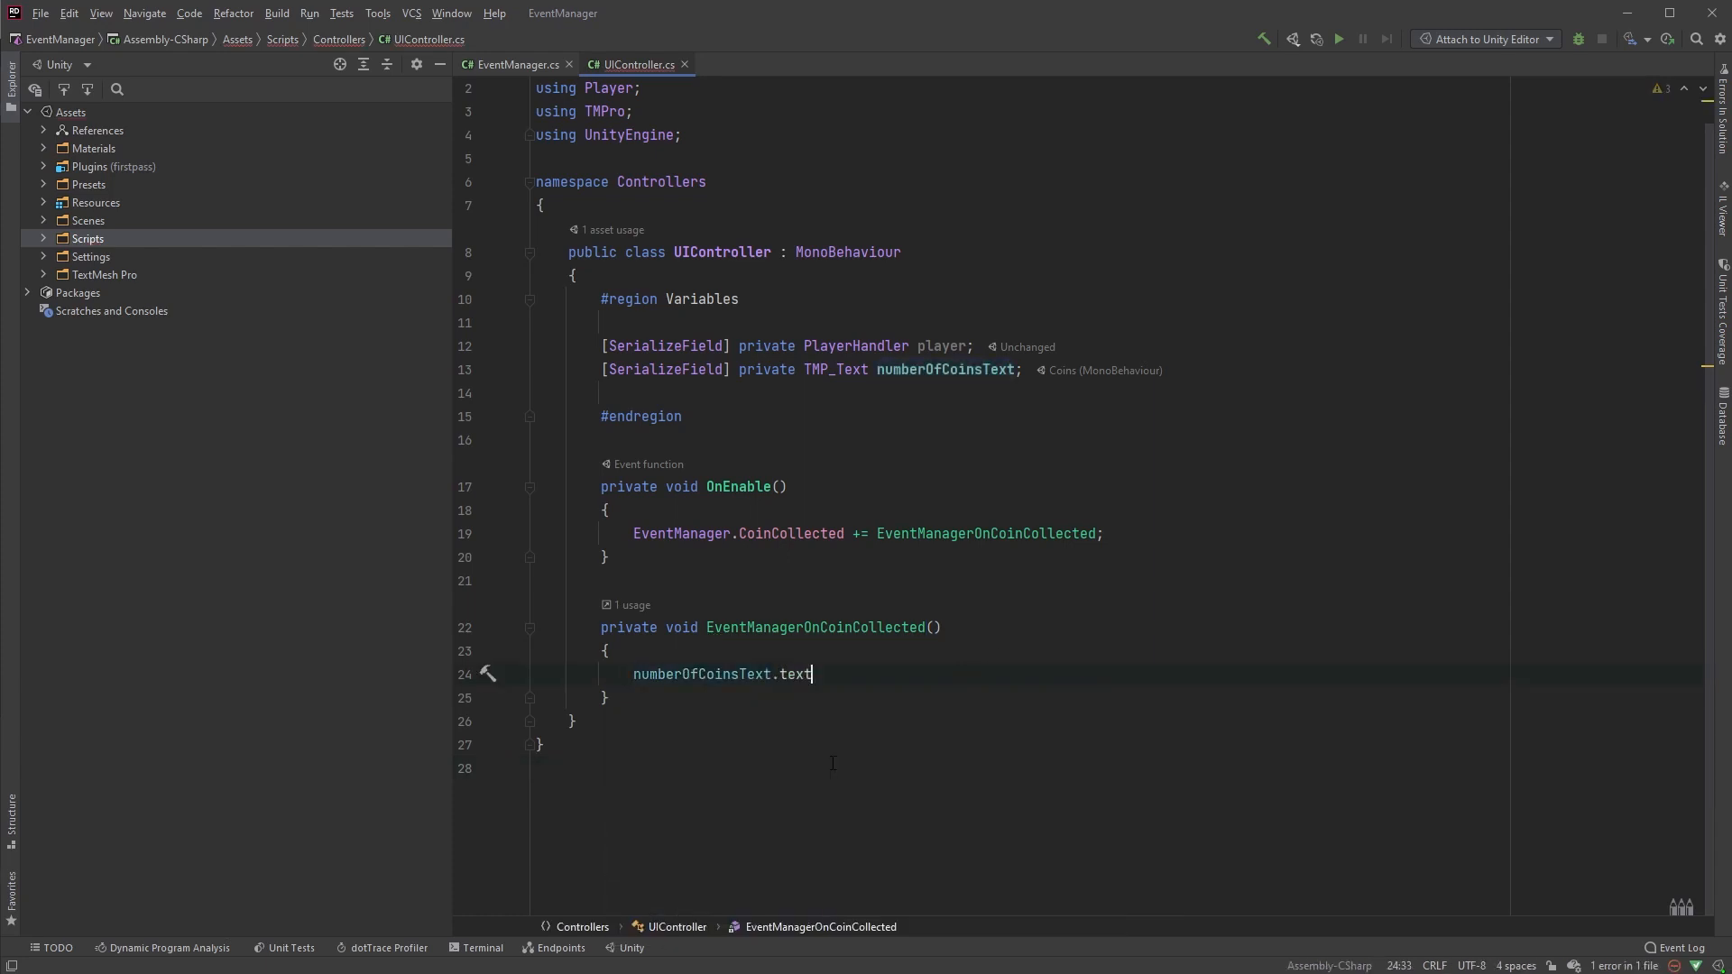
text(= $"")
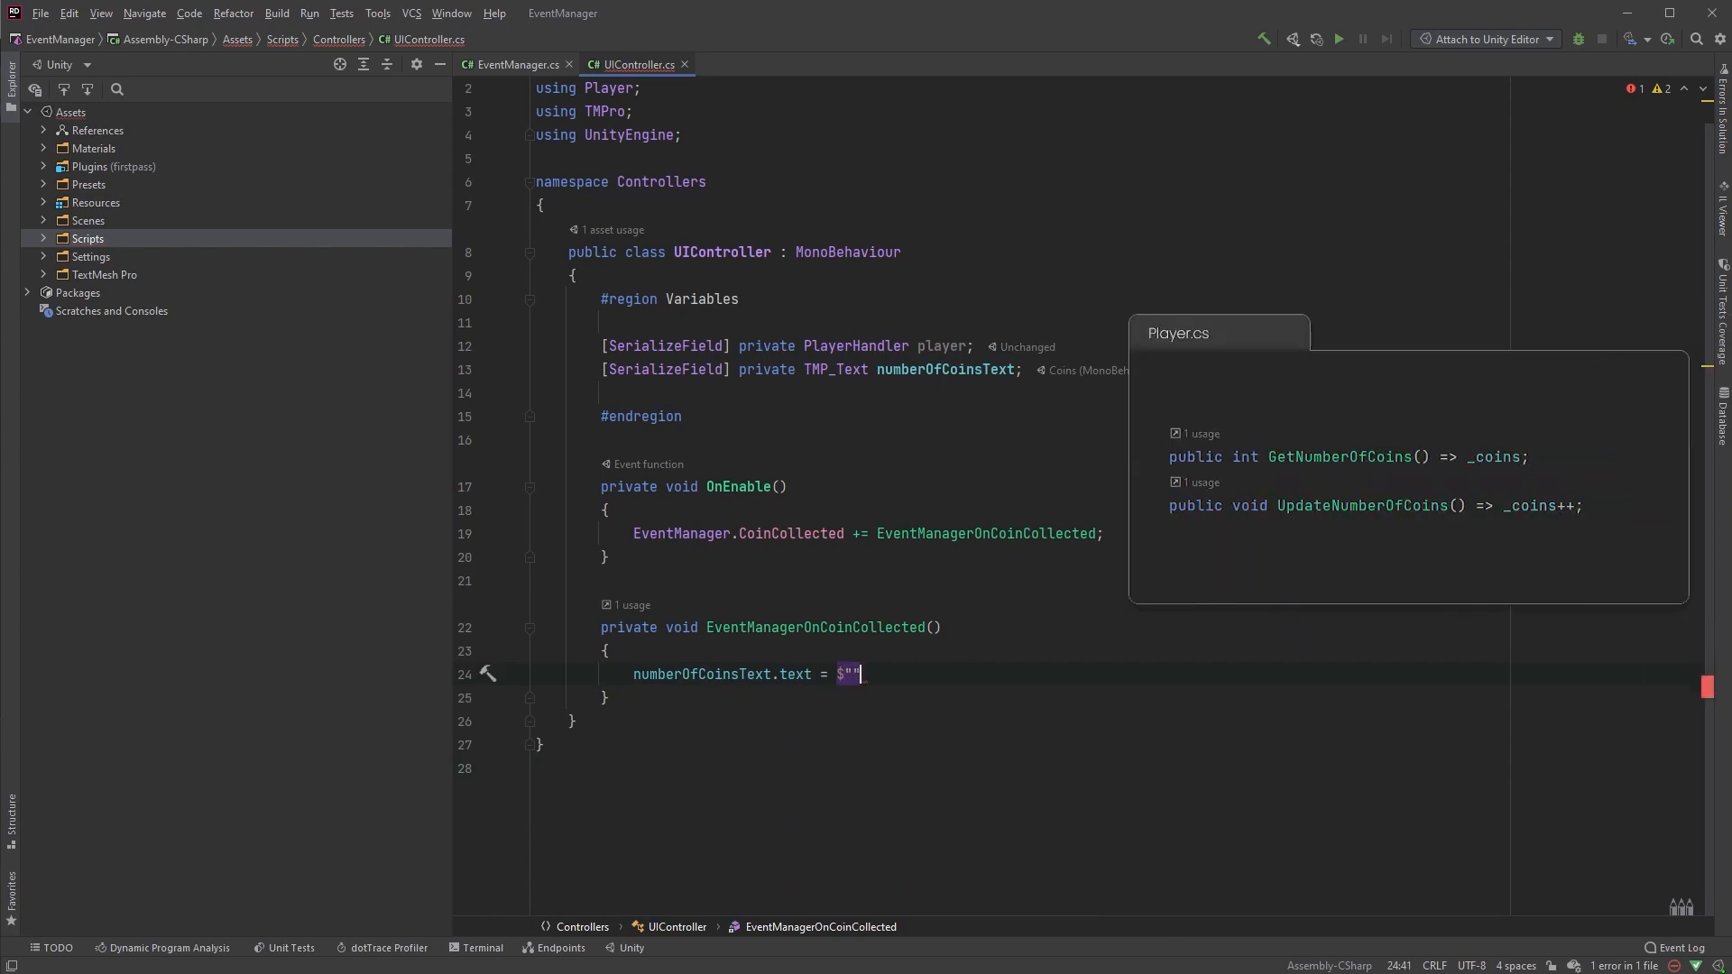
text(Coins: {)
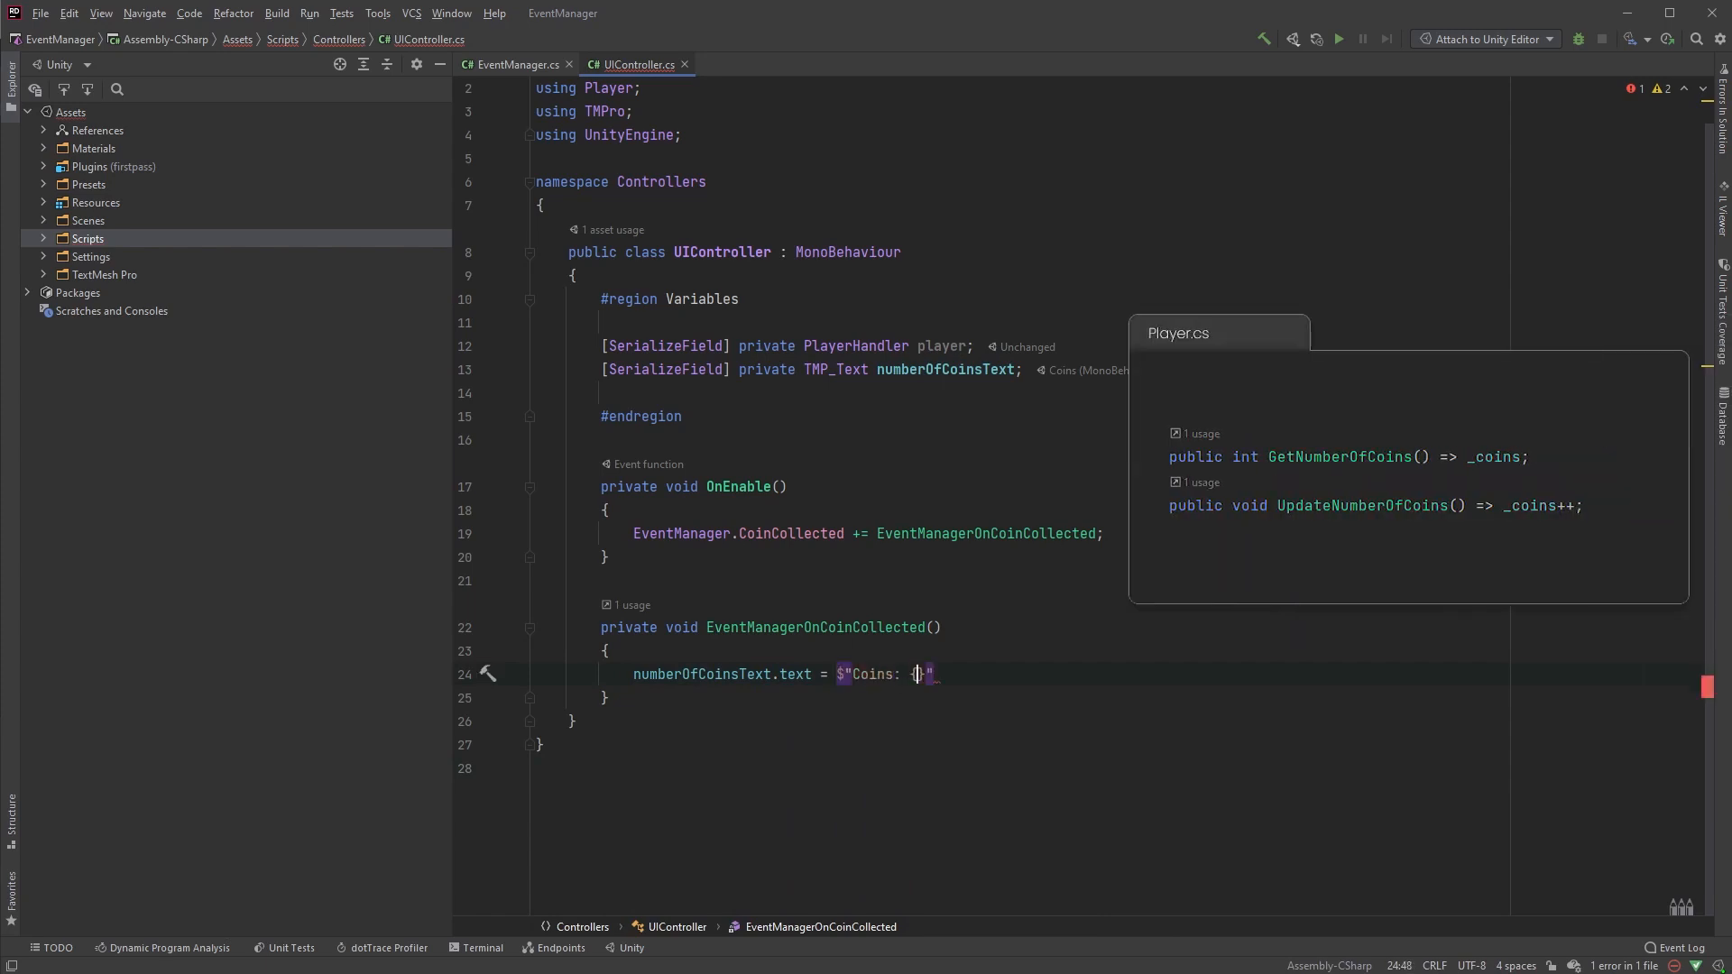
text(player.GetNumberOfCoins()}";)
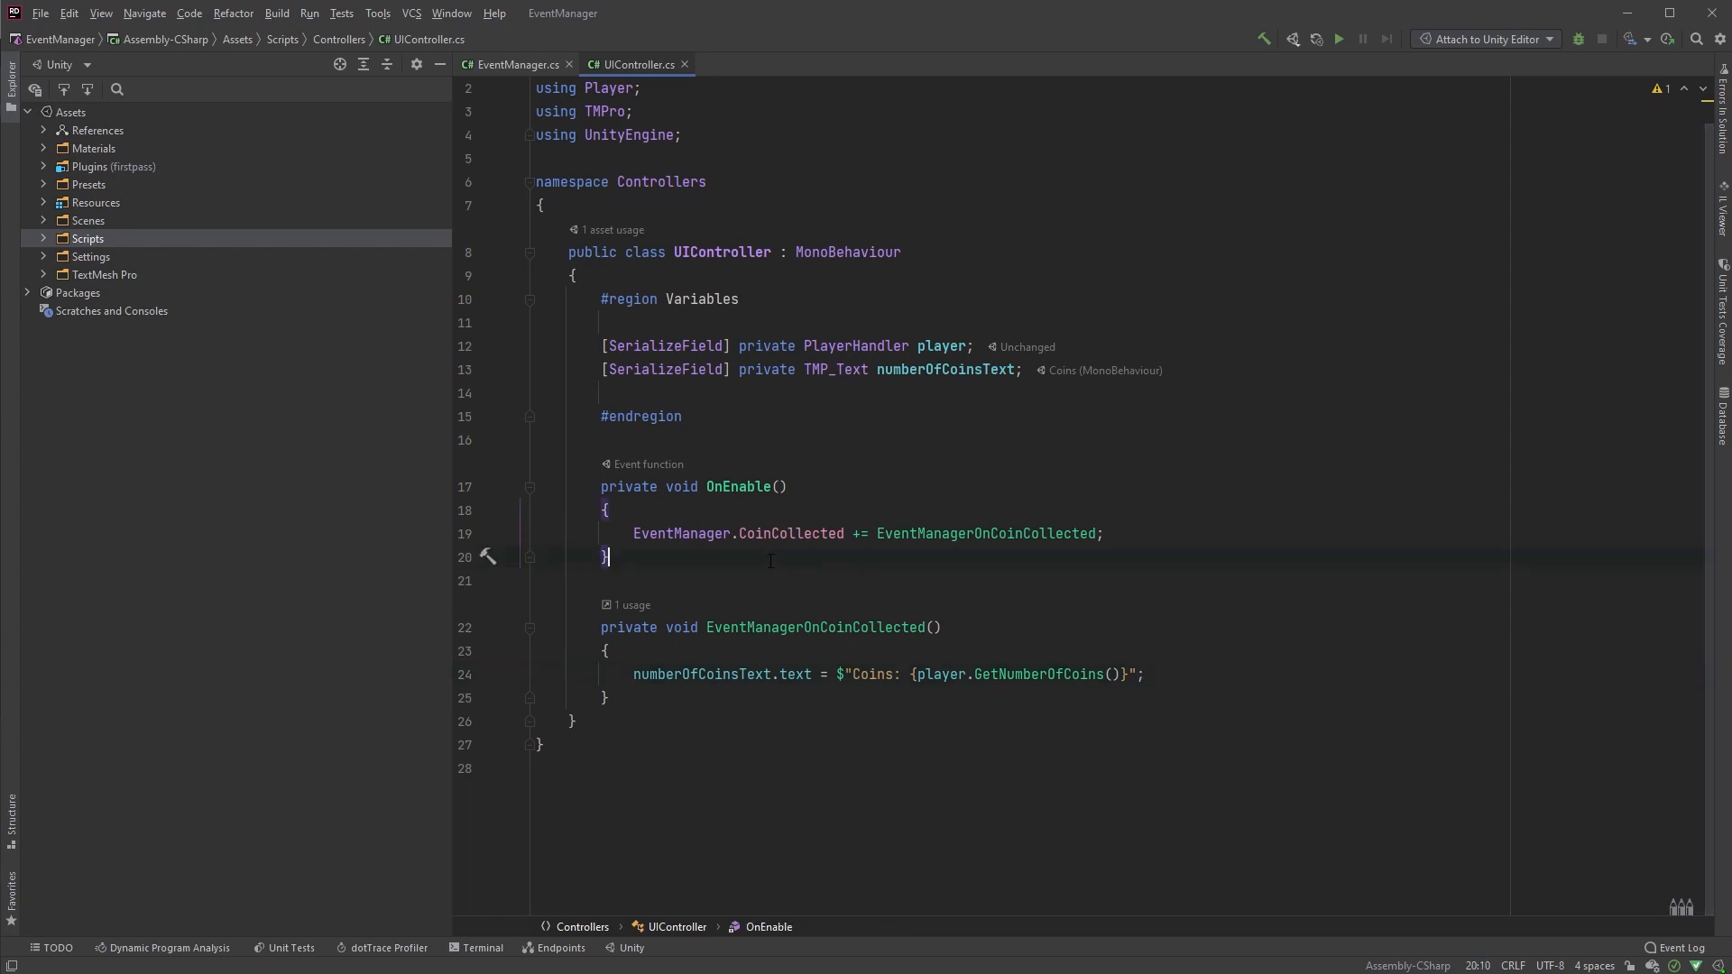
Step: Insert an OnDisable method below OnEnable using the ondis completion
key(enter)
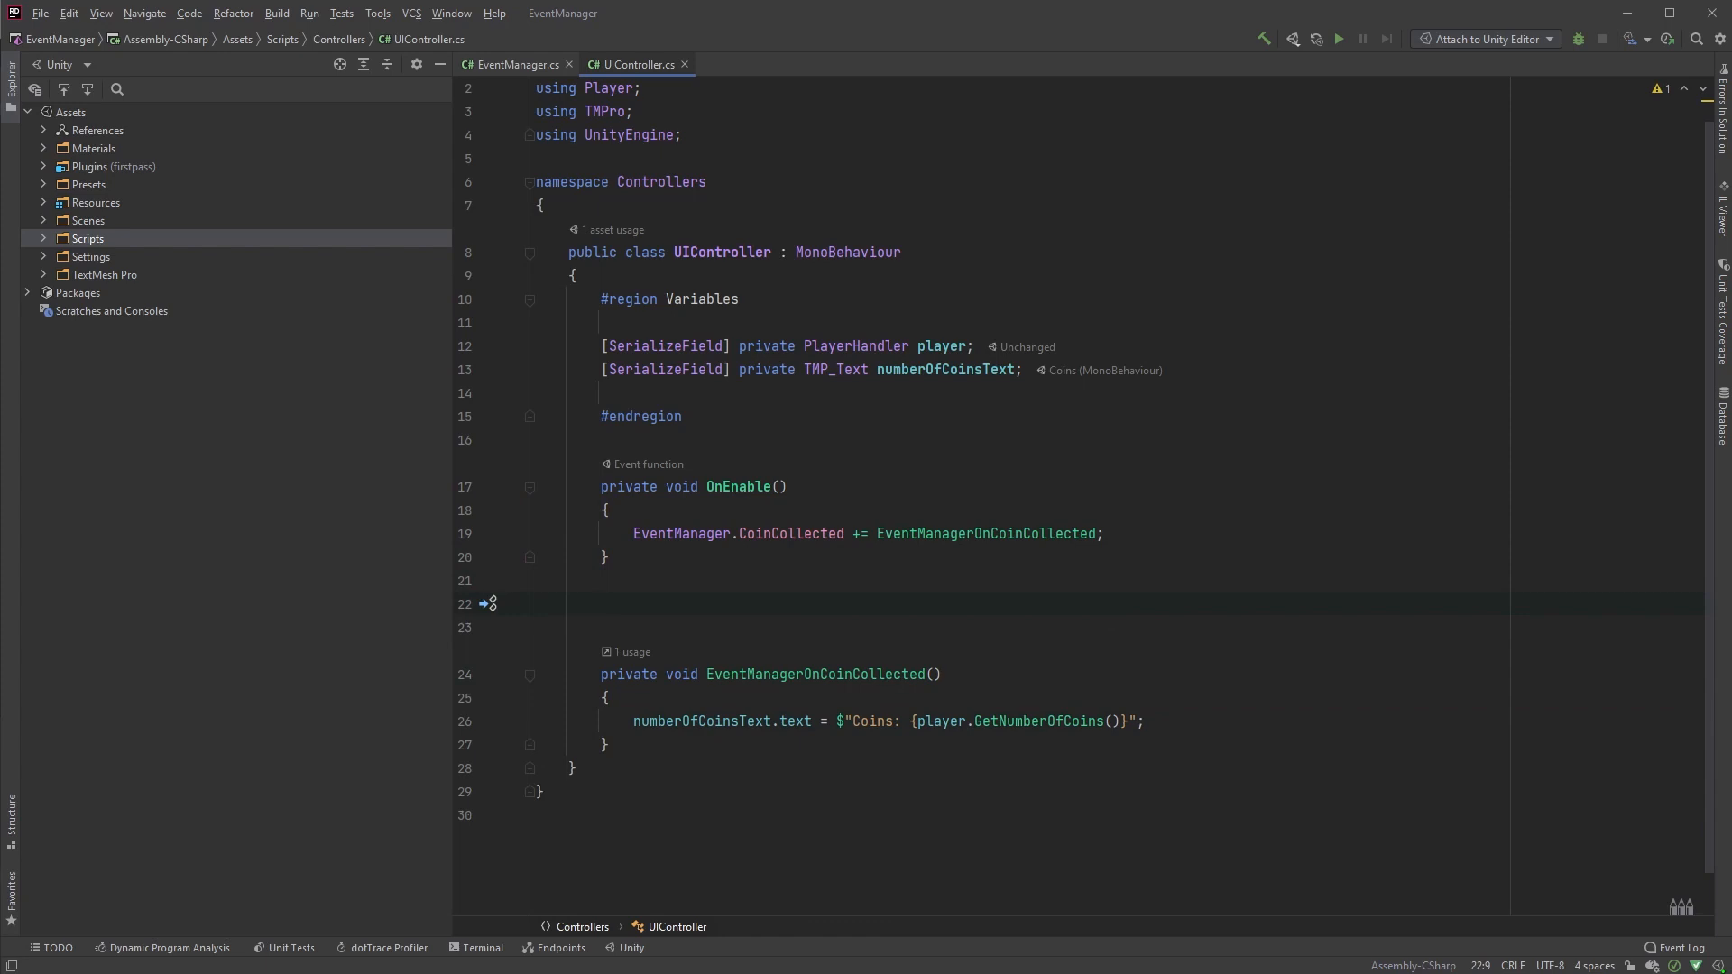
text(ondis)
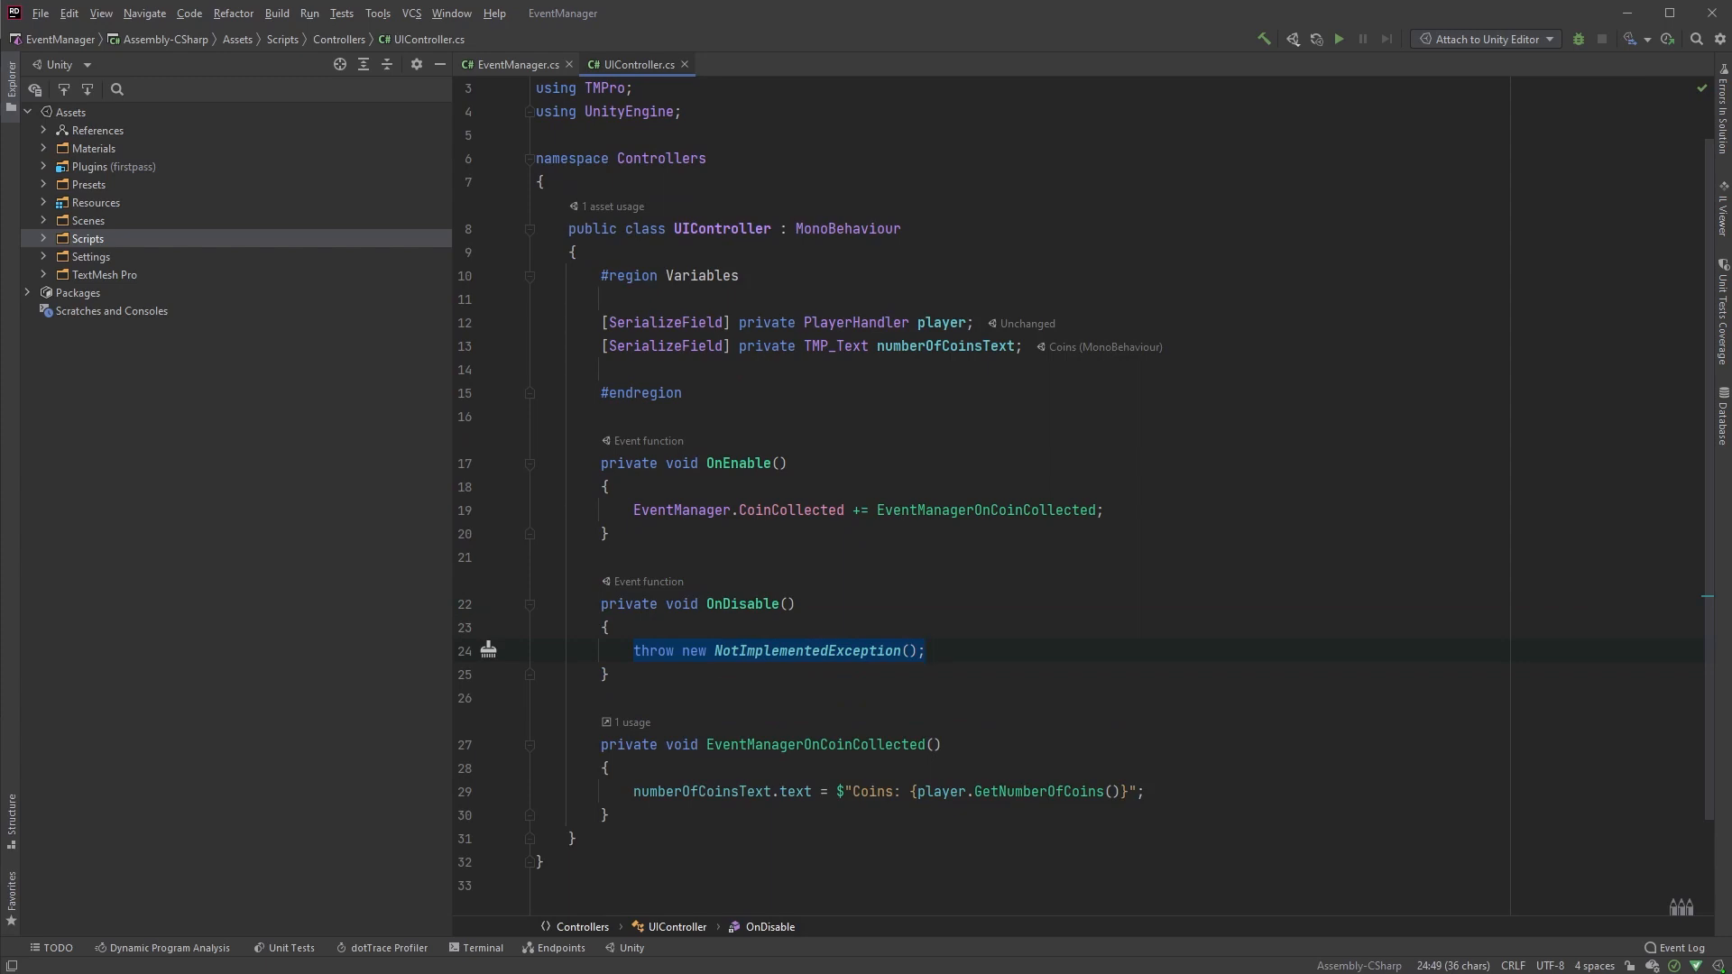
click(1102, 509)
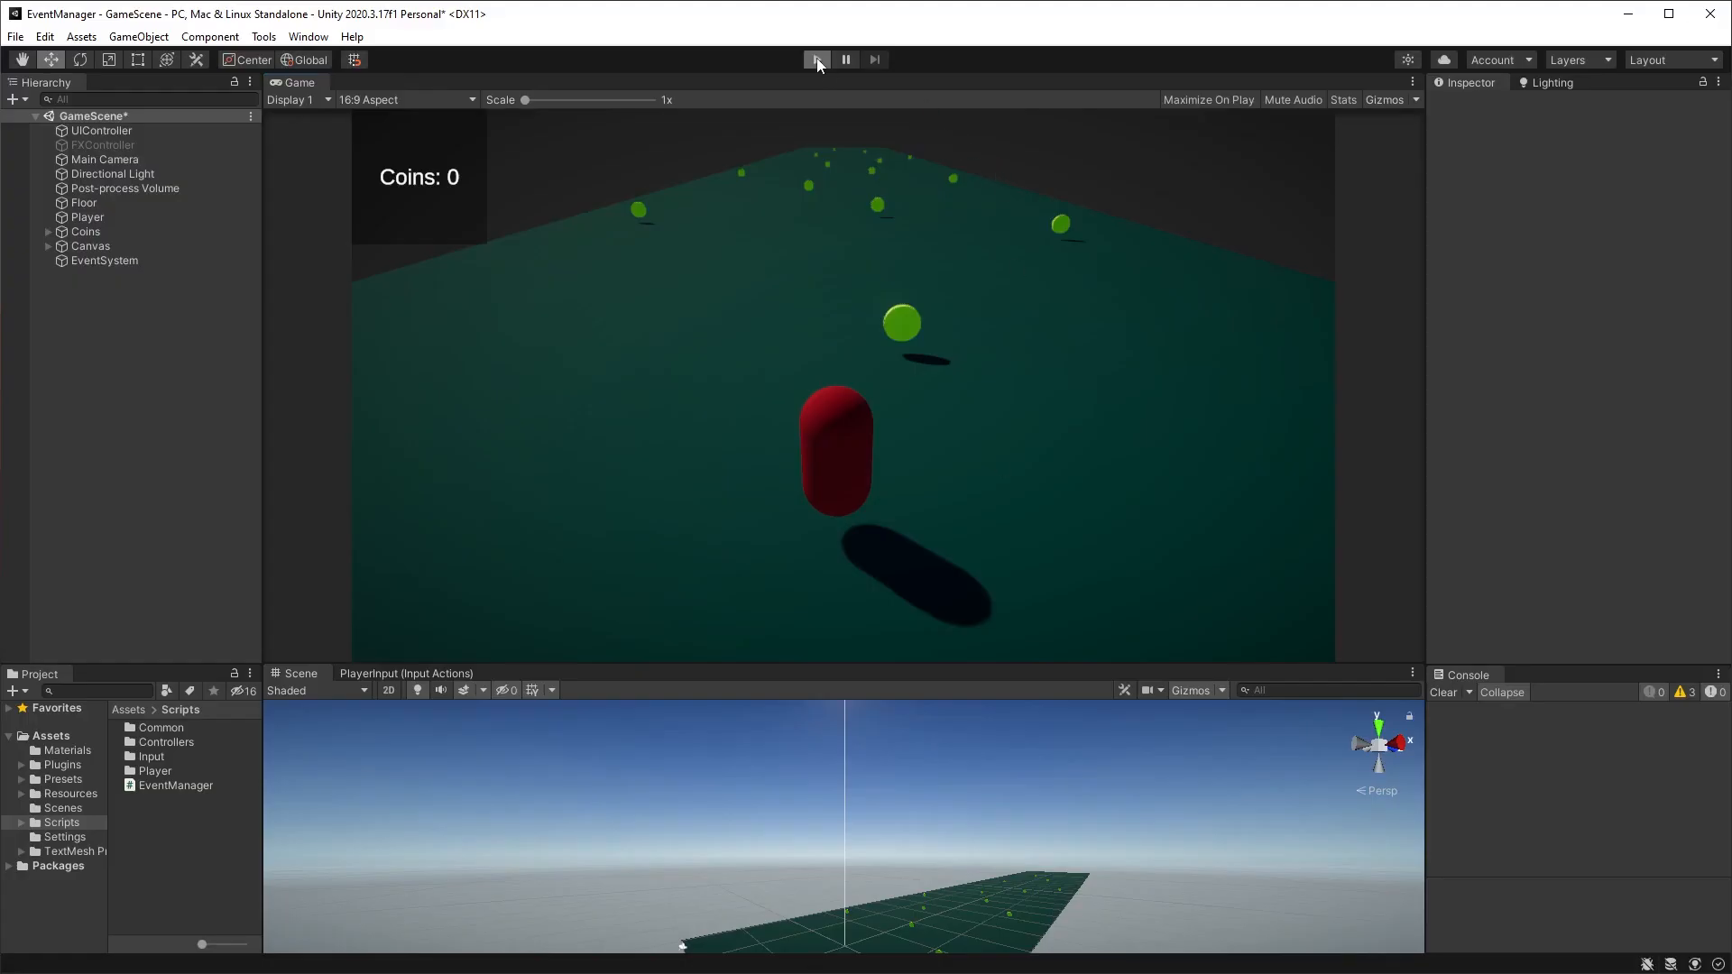
Step: Start play mode and focus the Game view, with the counter at Coins: 0
click(816, 60)
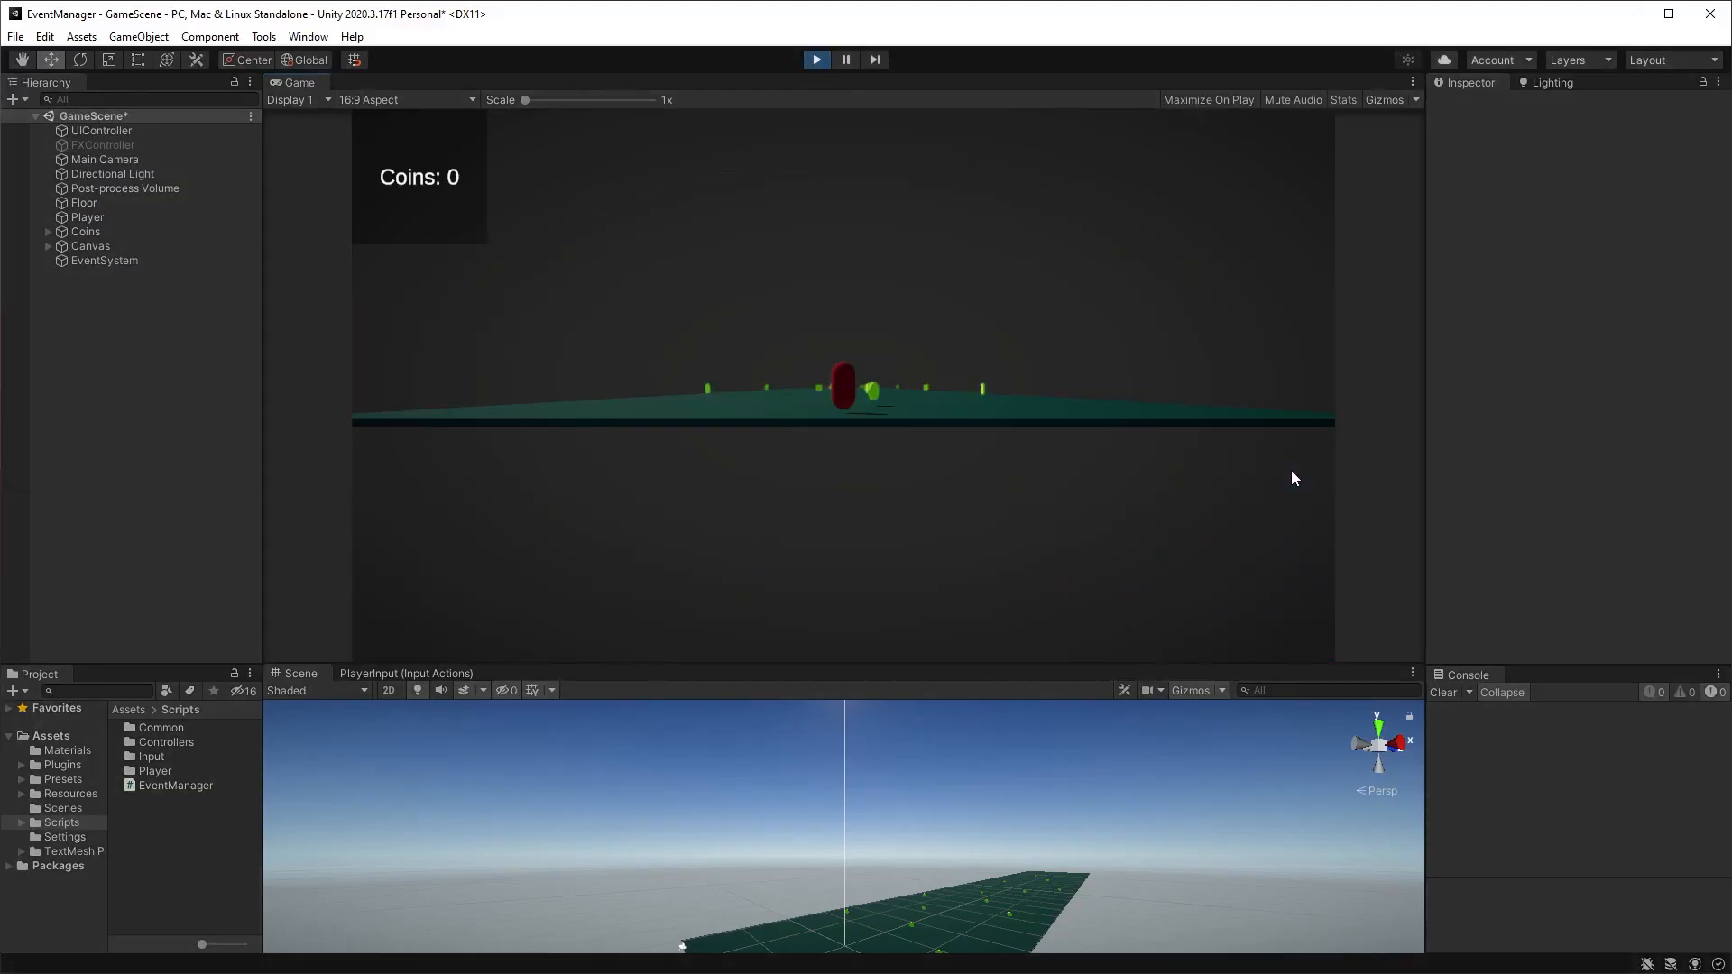
click(816, 59)
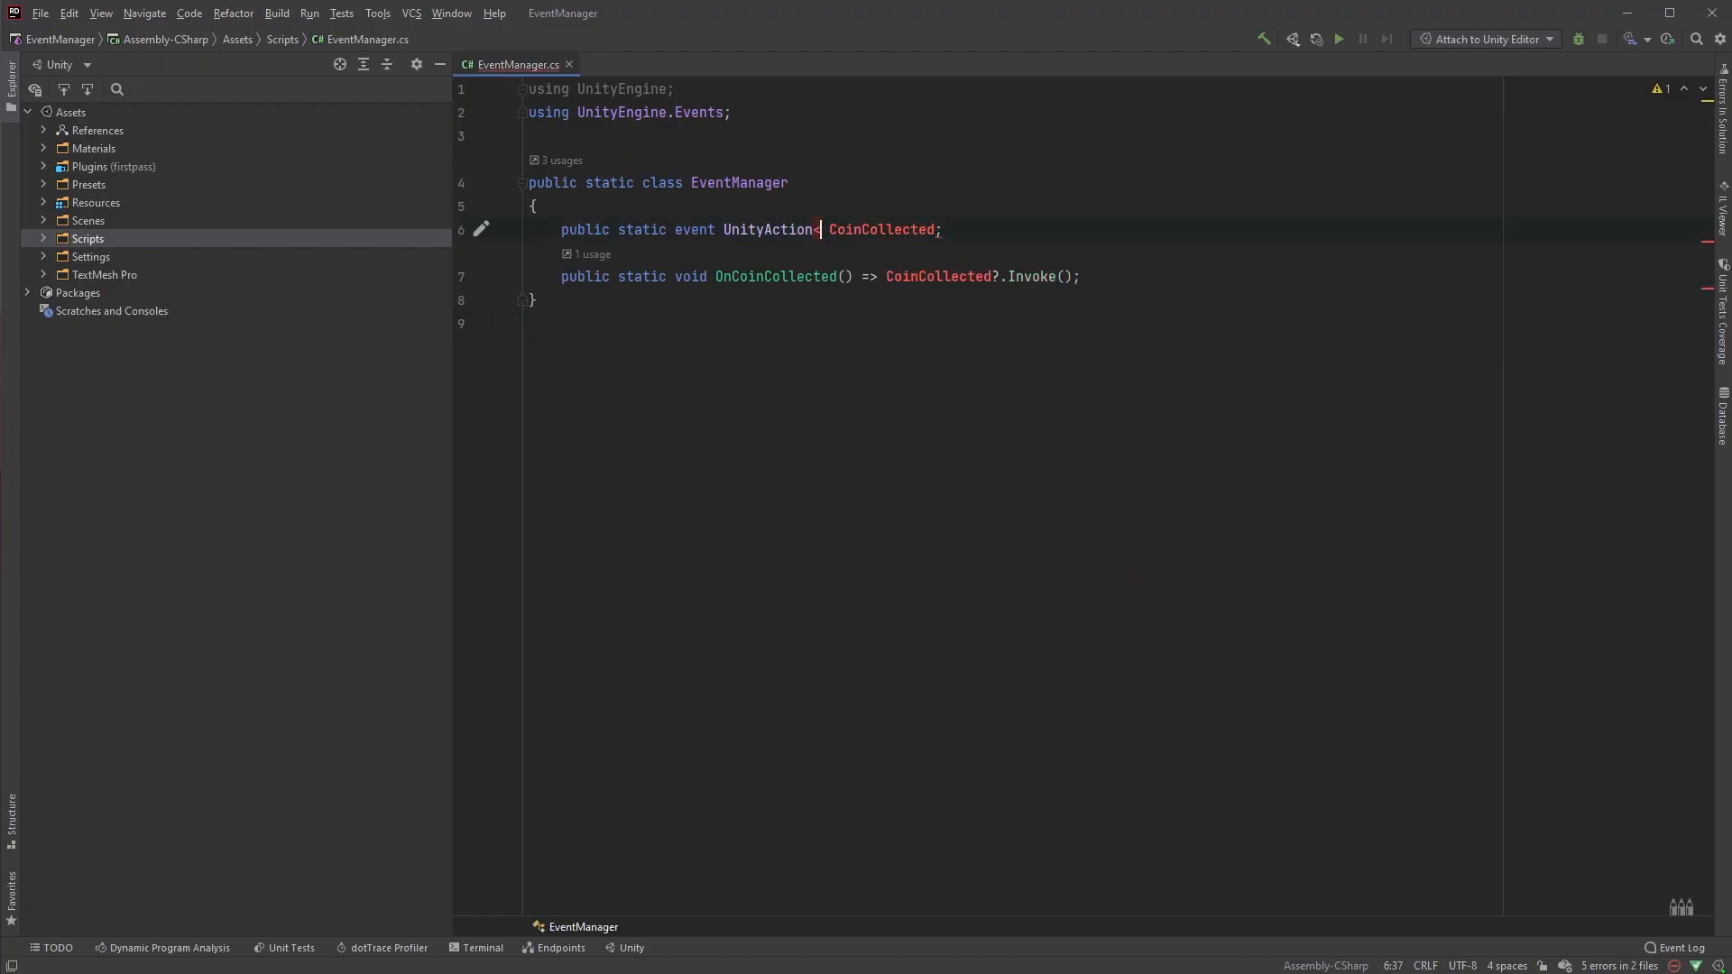
Step: Change CoinCollected to UnityAction<Vector3> and pass a Vector3 position through OnCoinCollected
text(<Vector3>)
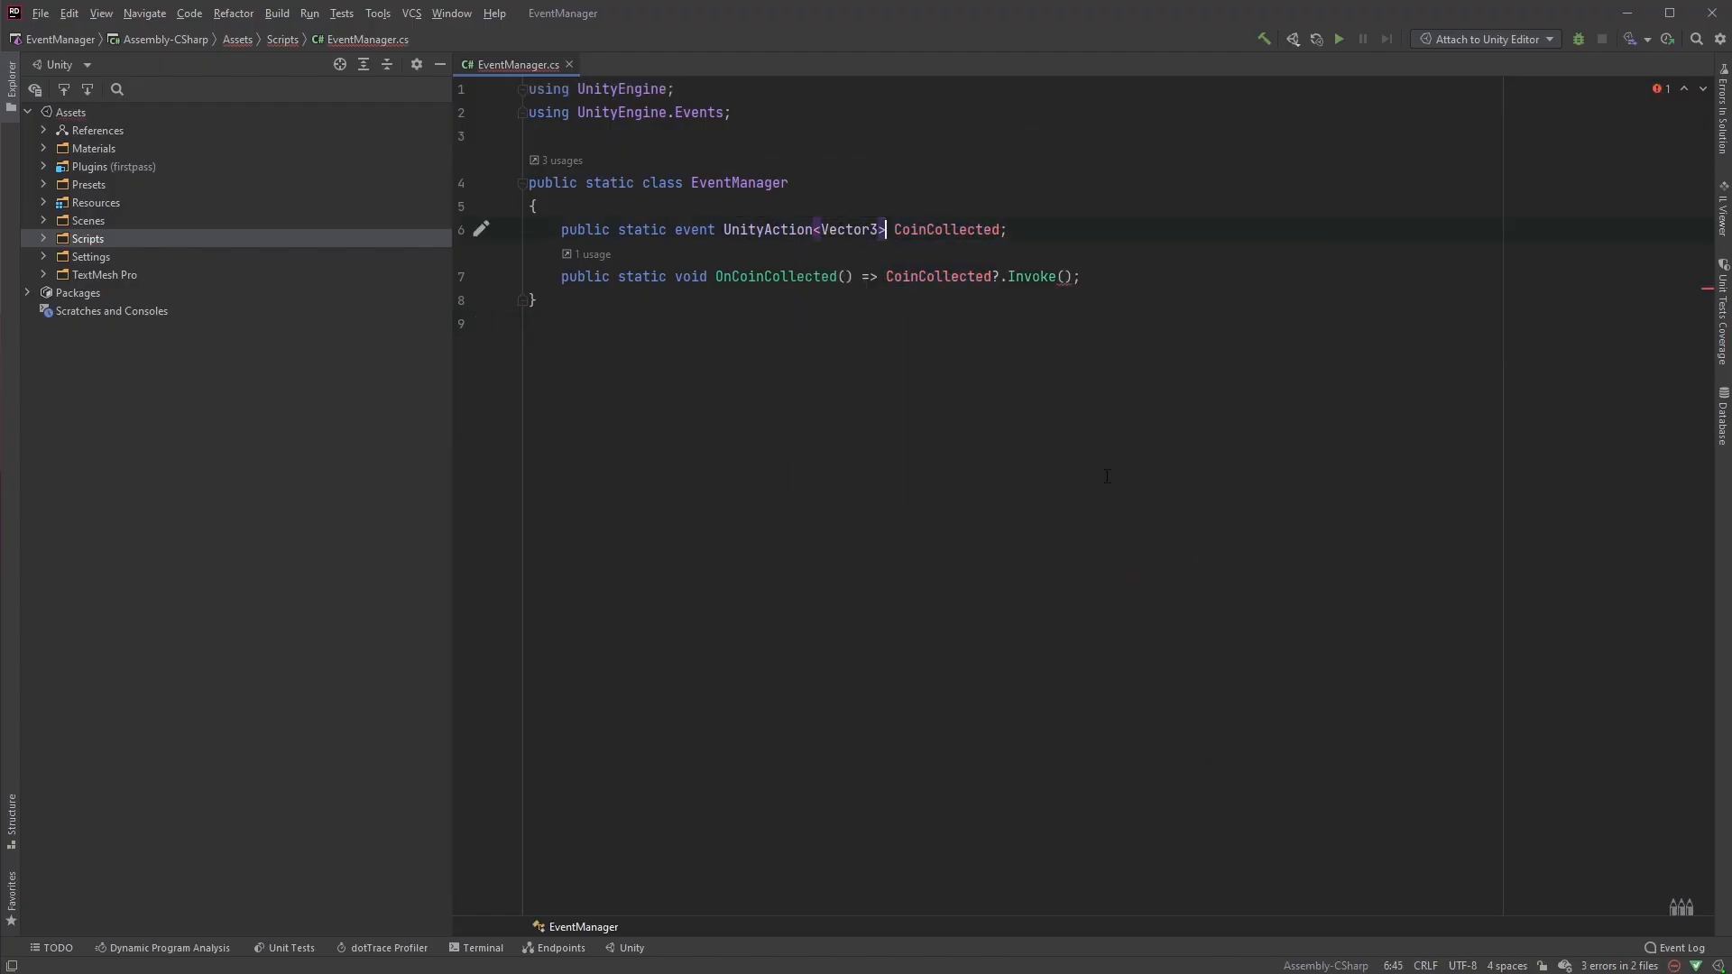
text(Vector3 position)
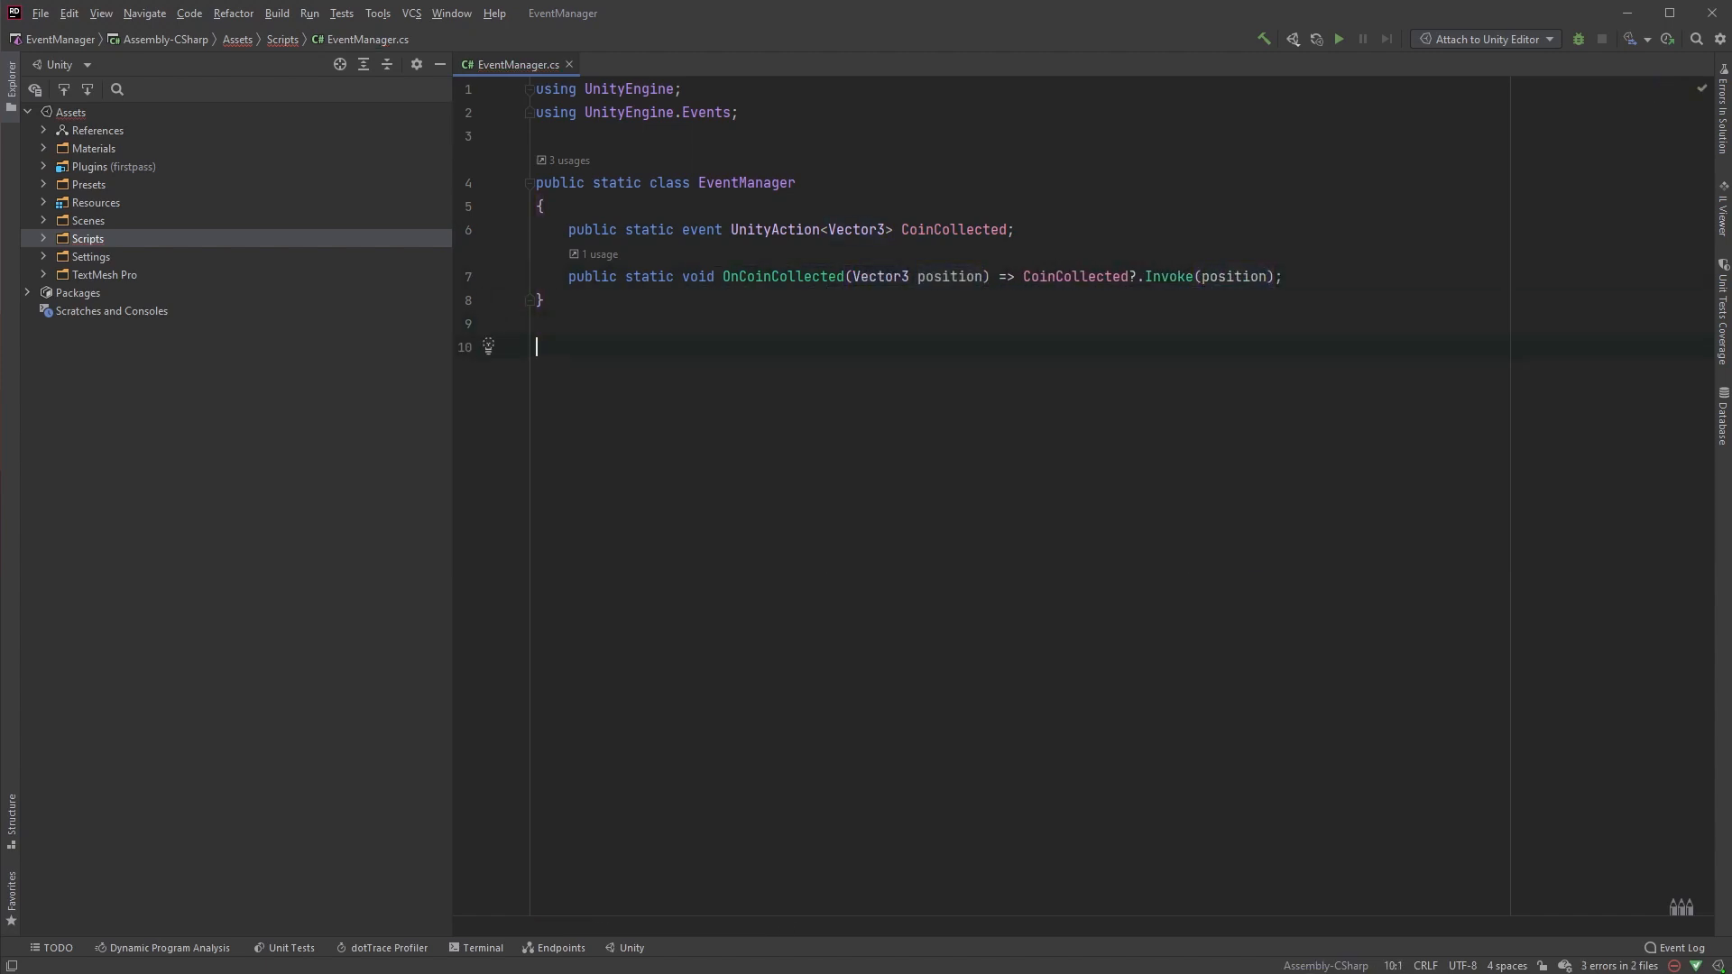
click(636, 64)
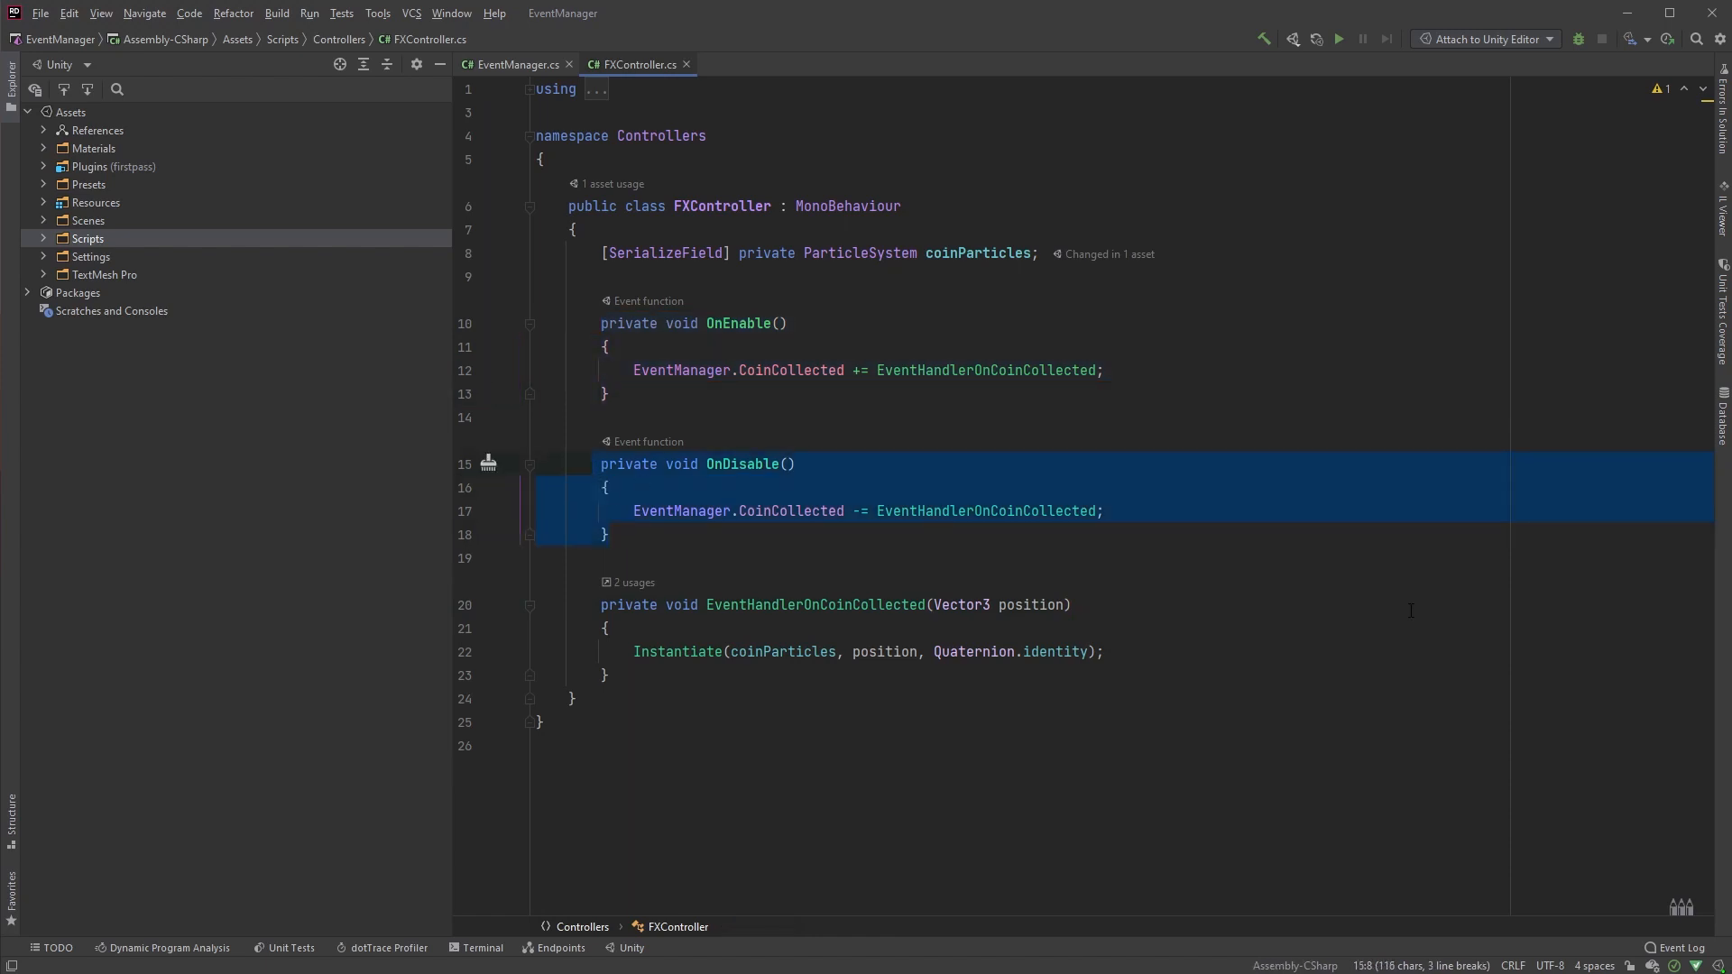
Step: Check the OnDisable unsubscribes and Vector3 position handlers in FXController and UIController
click(836, 605)
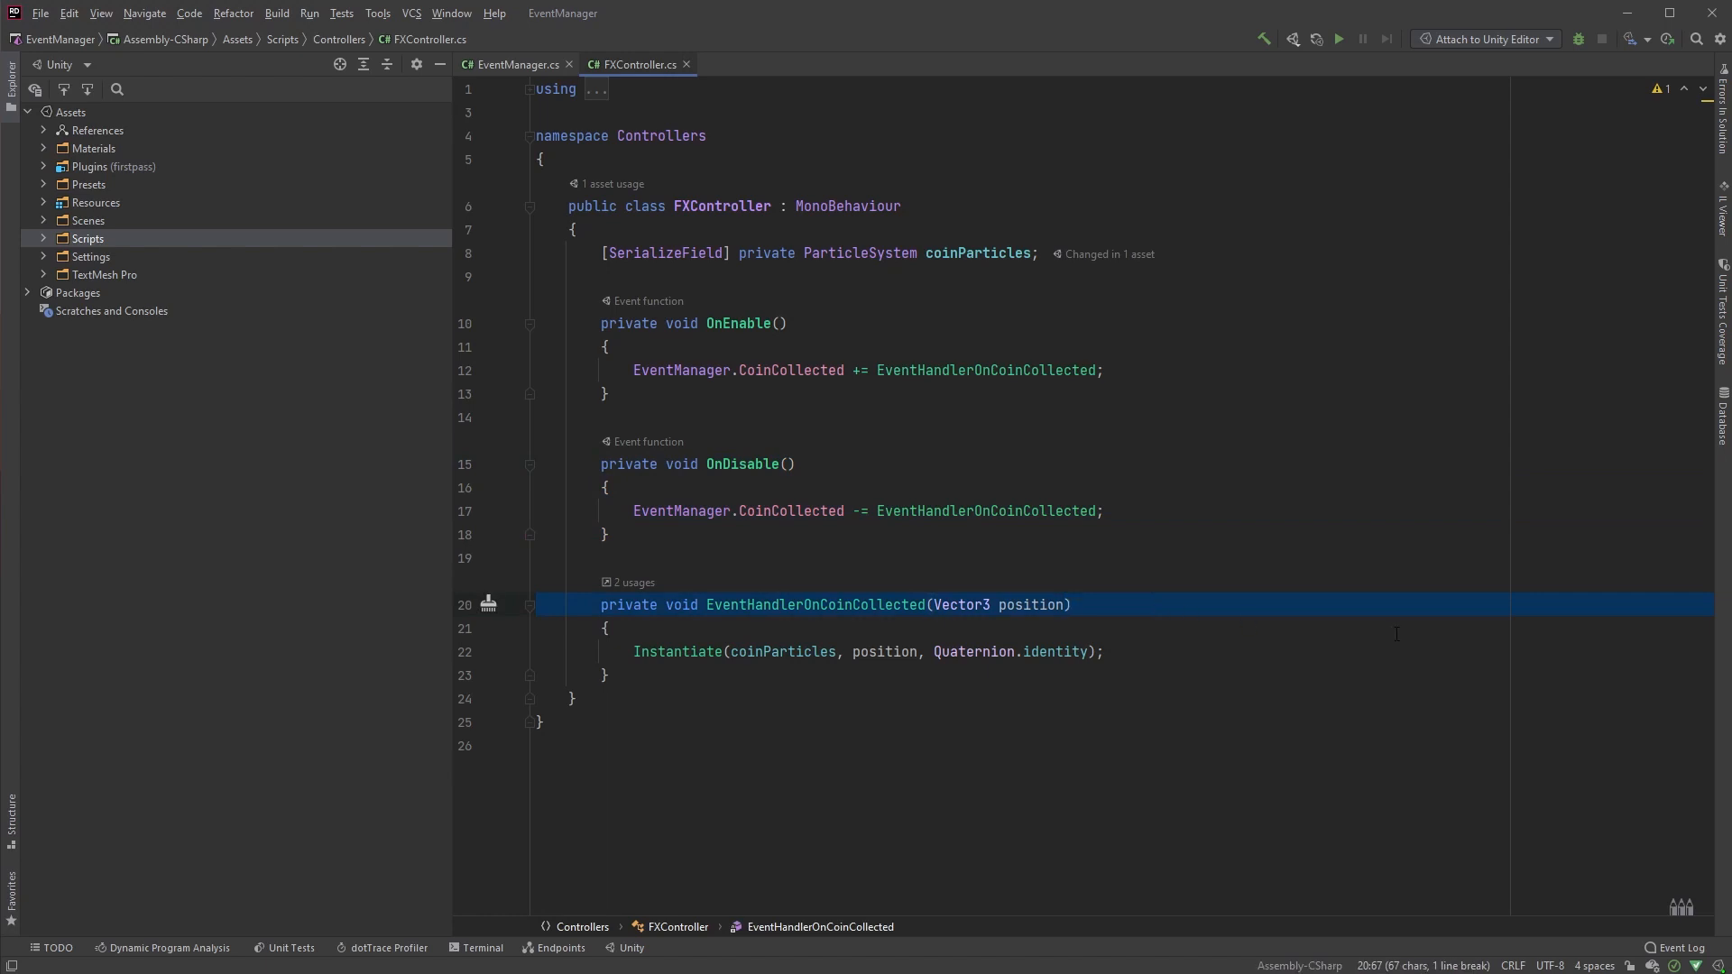
click(755, 64)
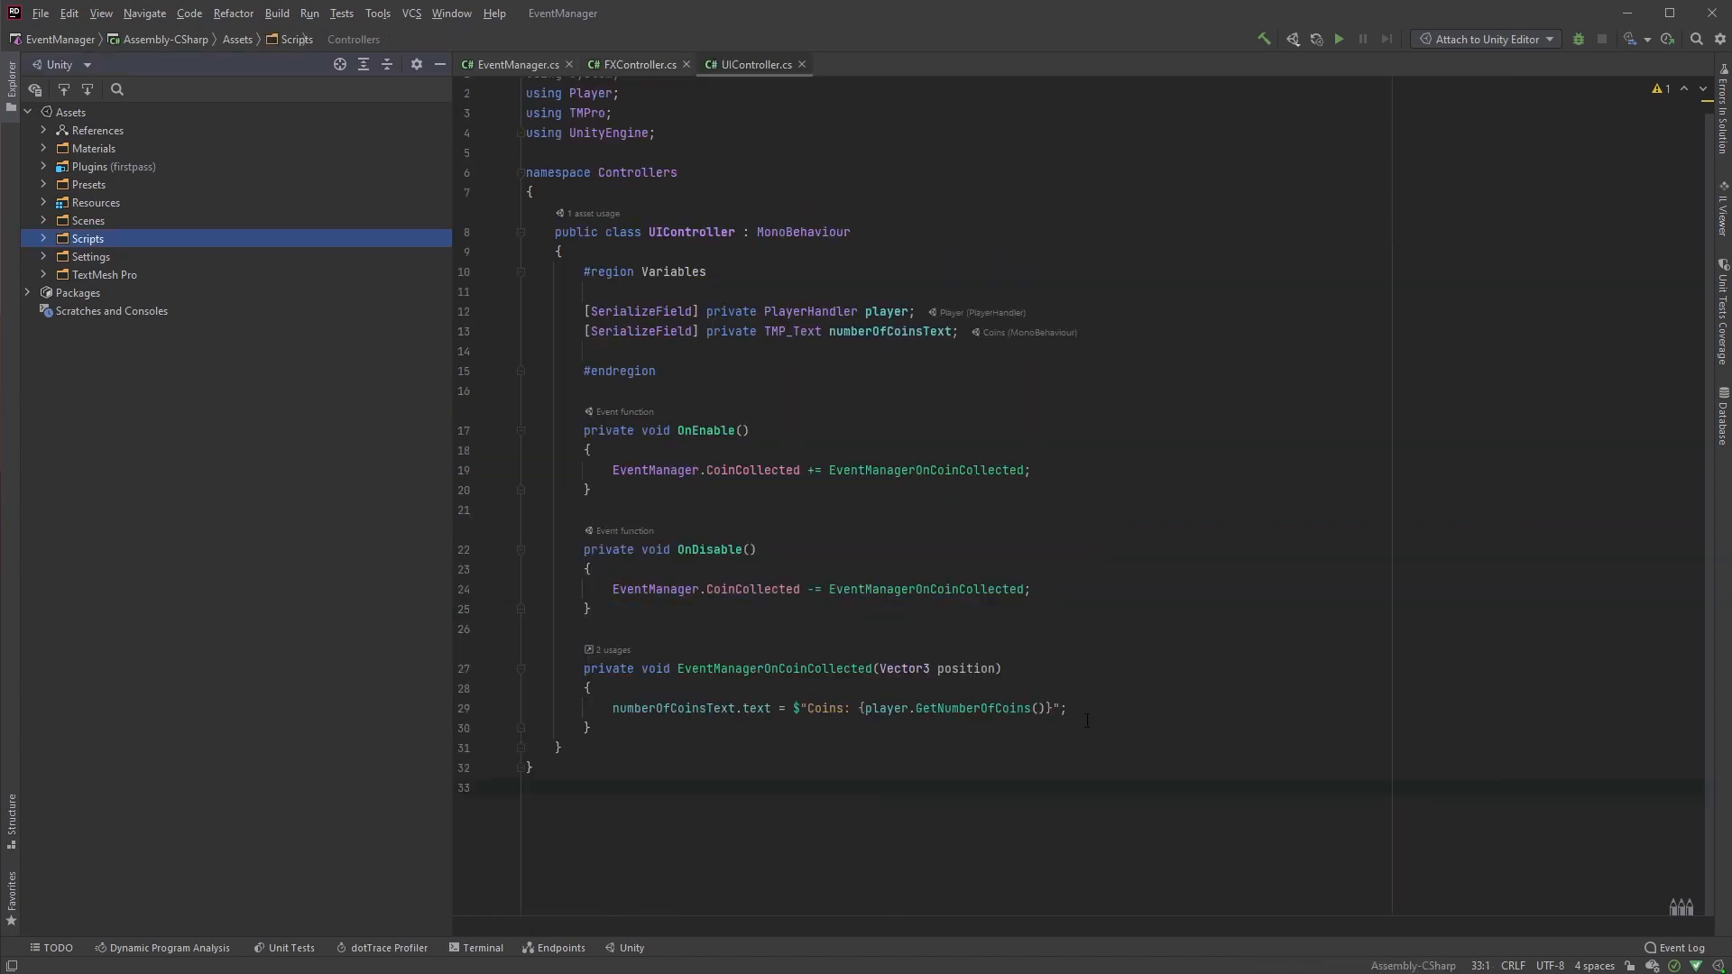
click(530, 787)
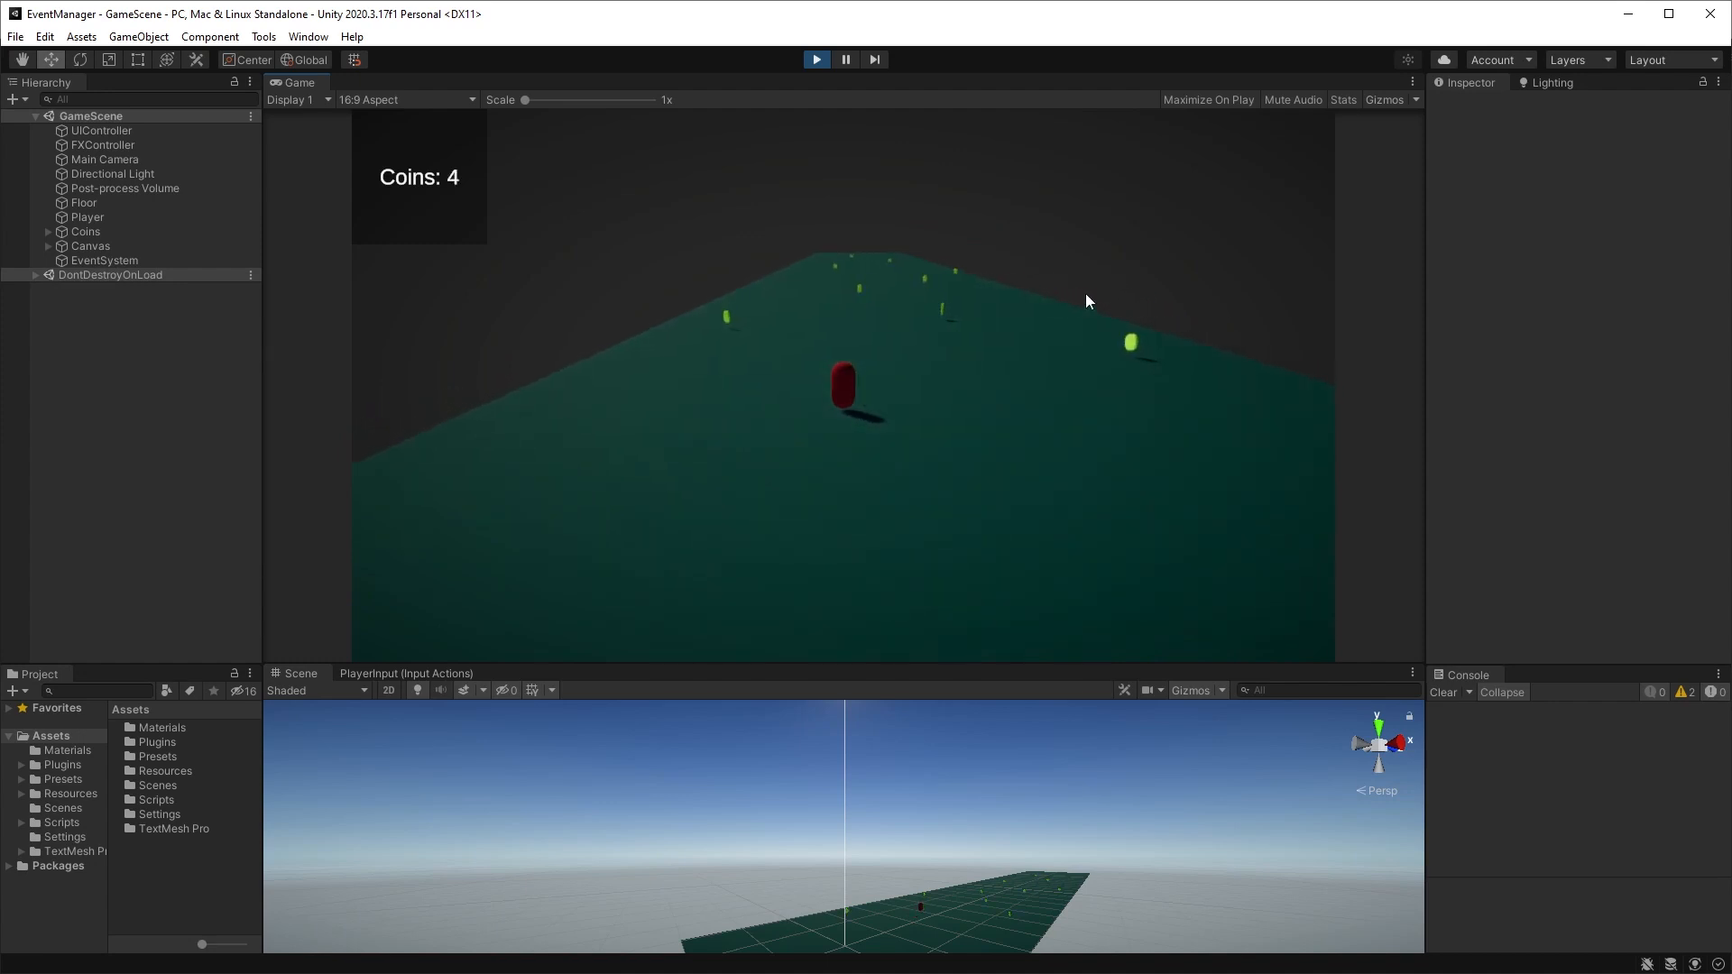
Step: Select the FXController object in the Hierarchy and tick its active checkbox
click(102, 144)
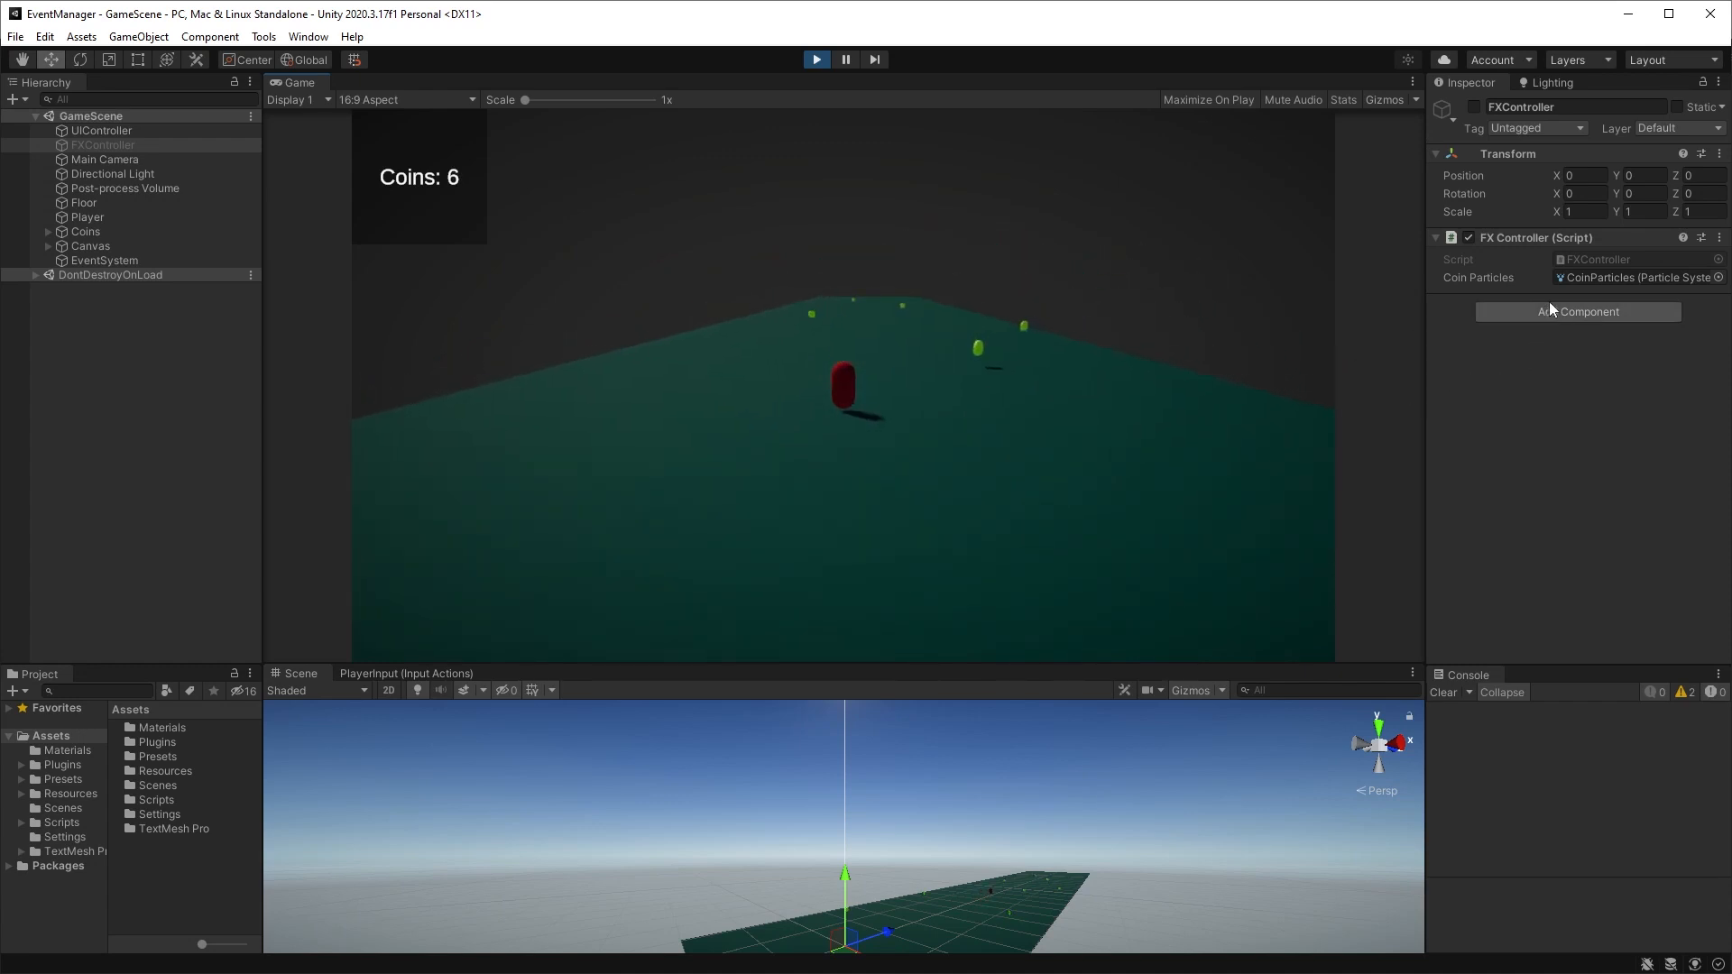
click(1474, 107)
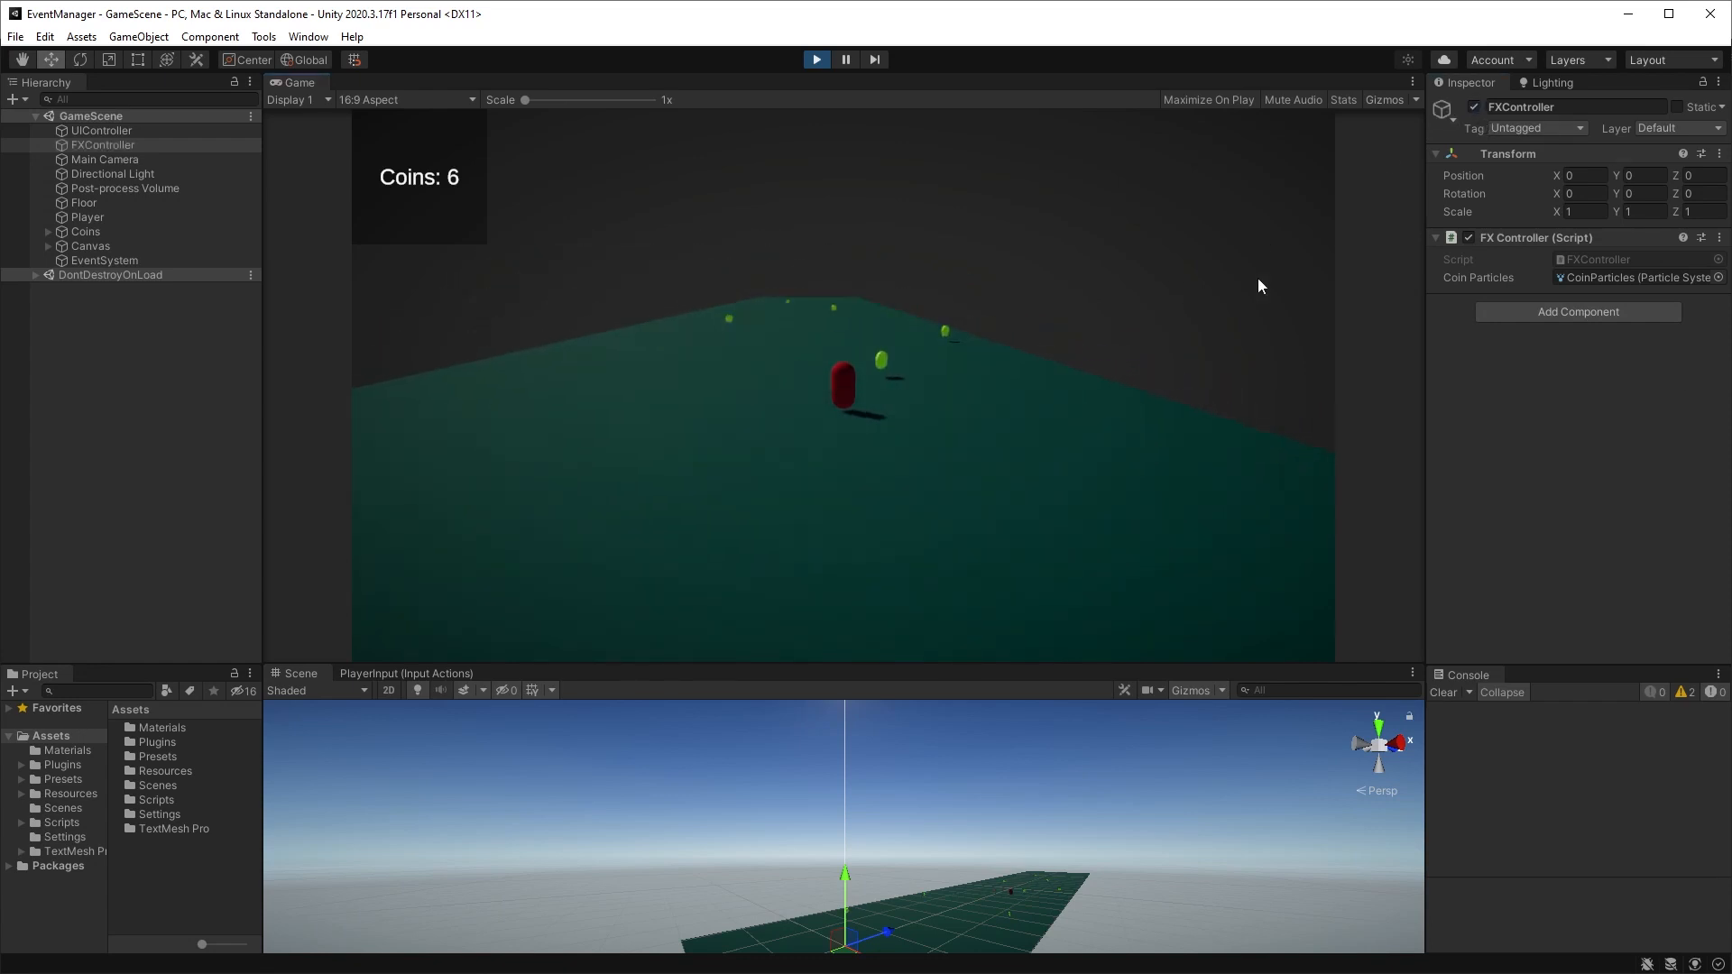